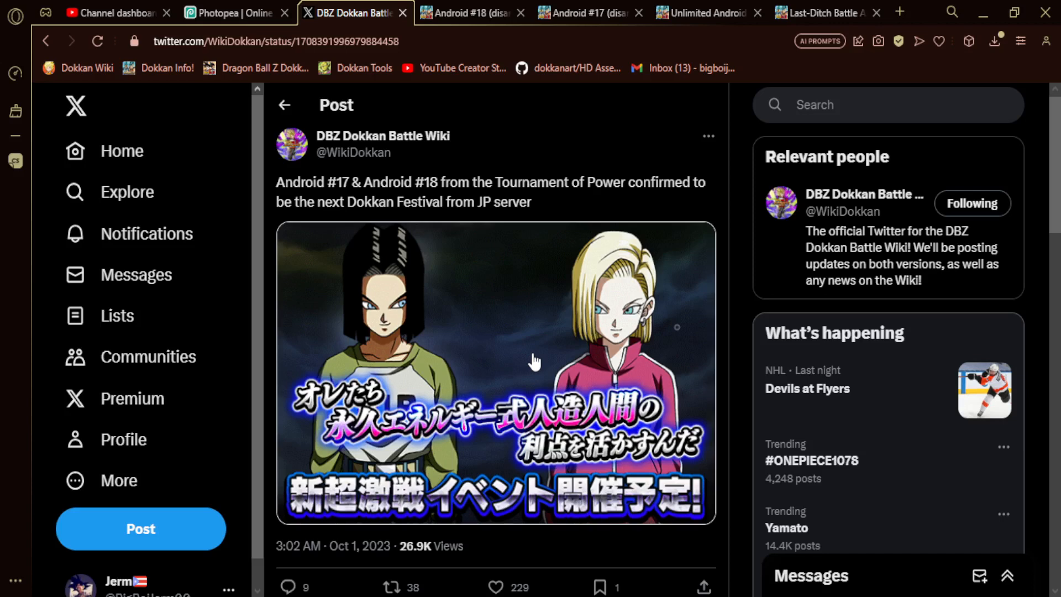
mouse_move(442, 318)
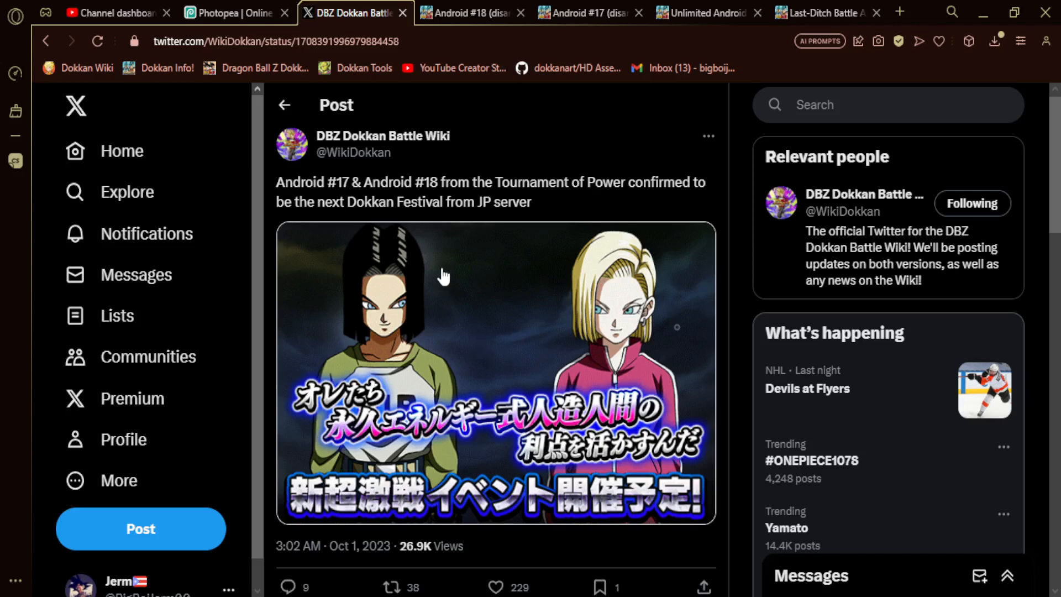
Step: Browse the card grids on the Android #18 disambiguation page
left_click(470, 12)
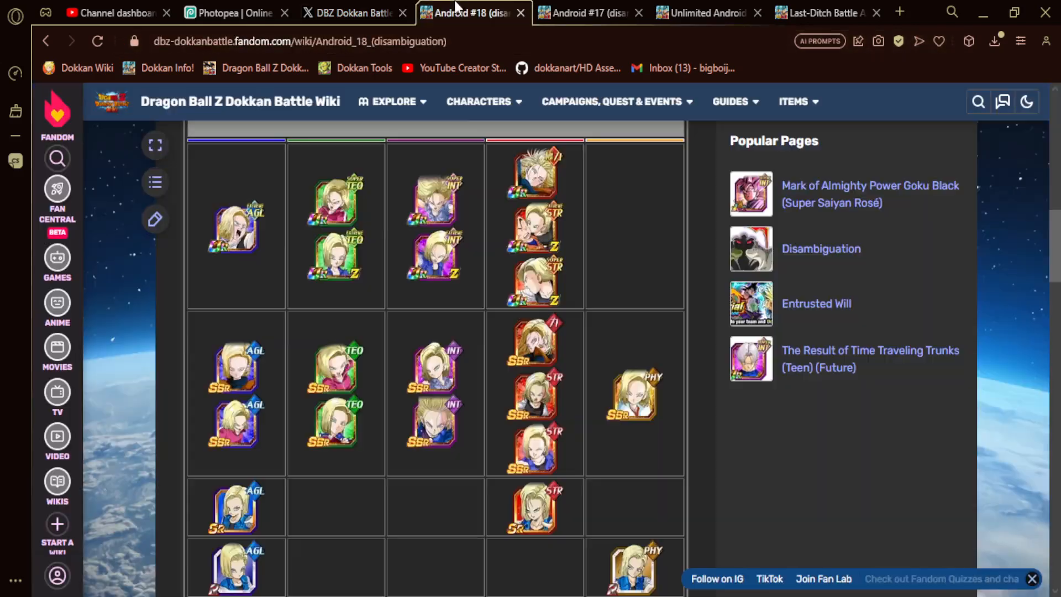
left_click(349, 12)
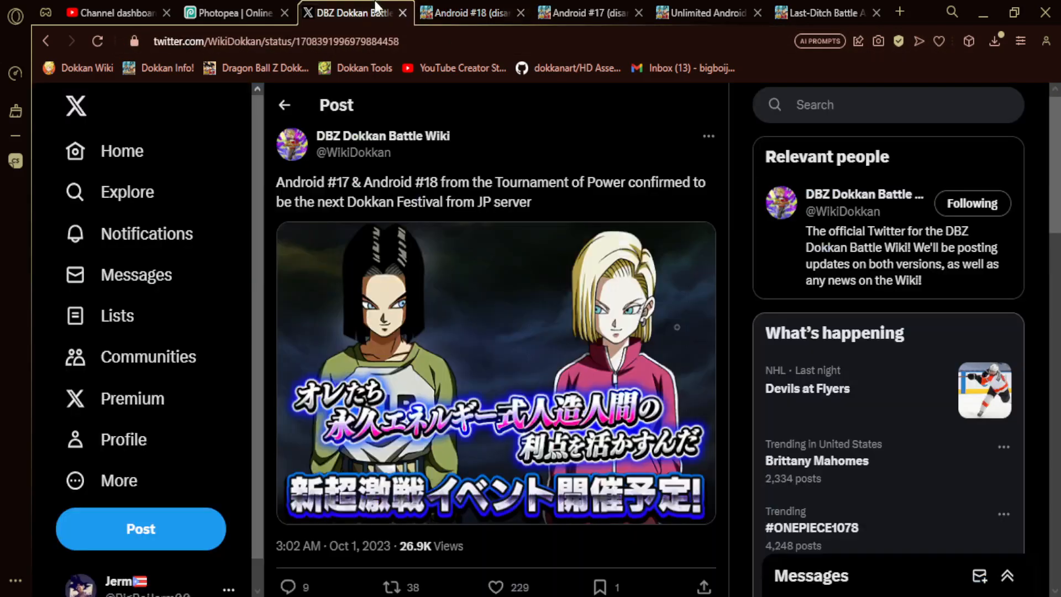
mouse_move(588, 12)
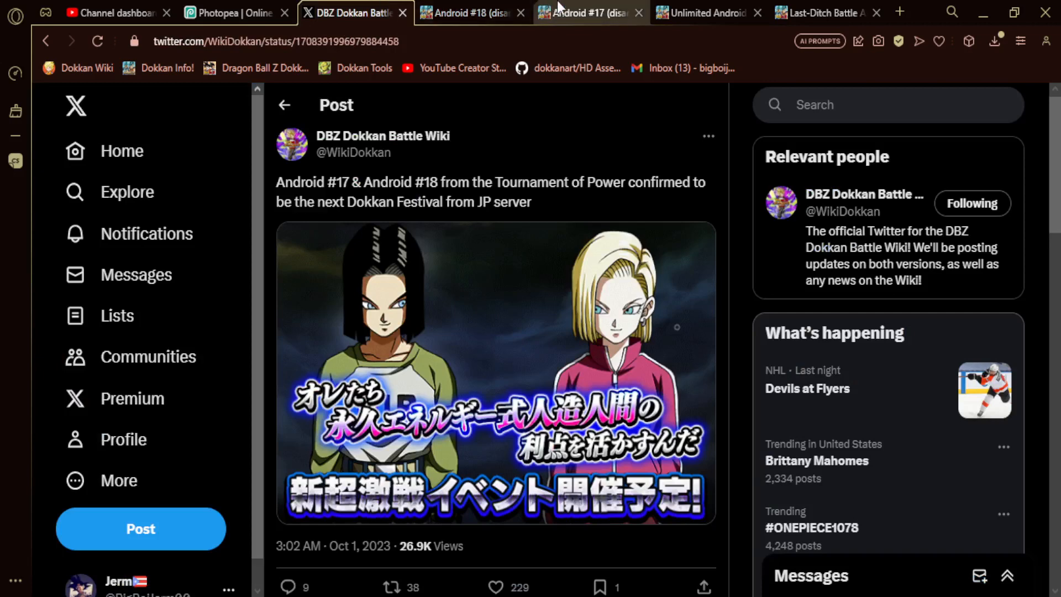
left_click(467, 12)
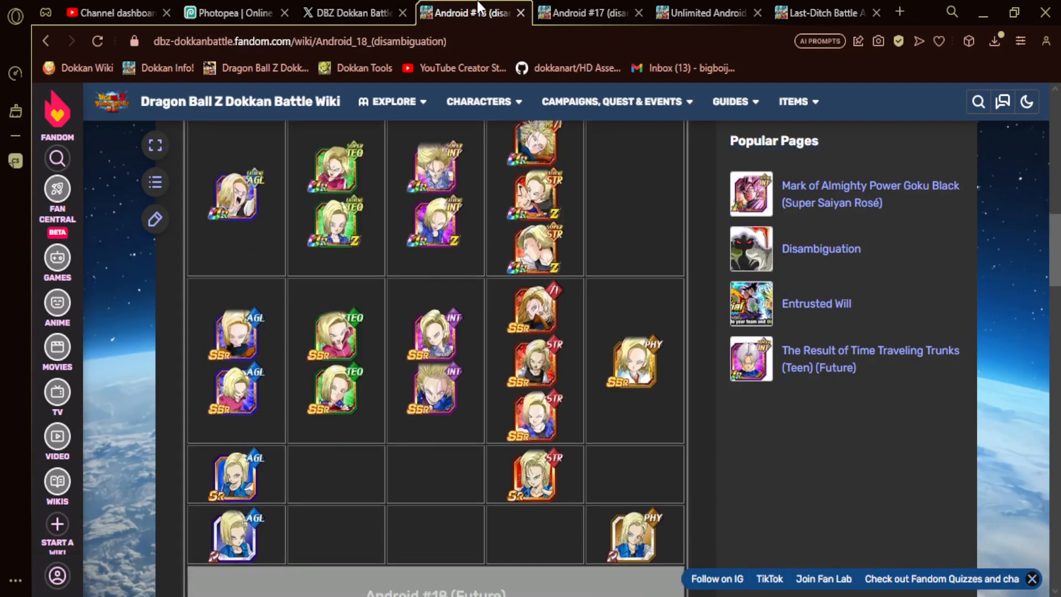
scroll("down", 3)
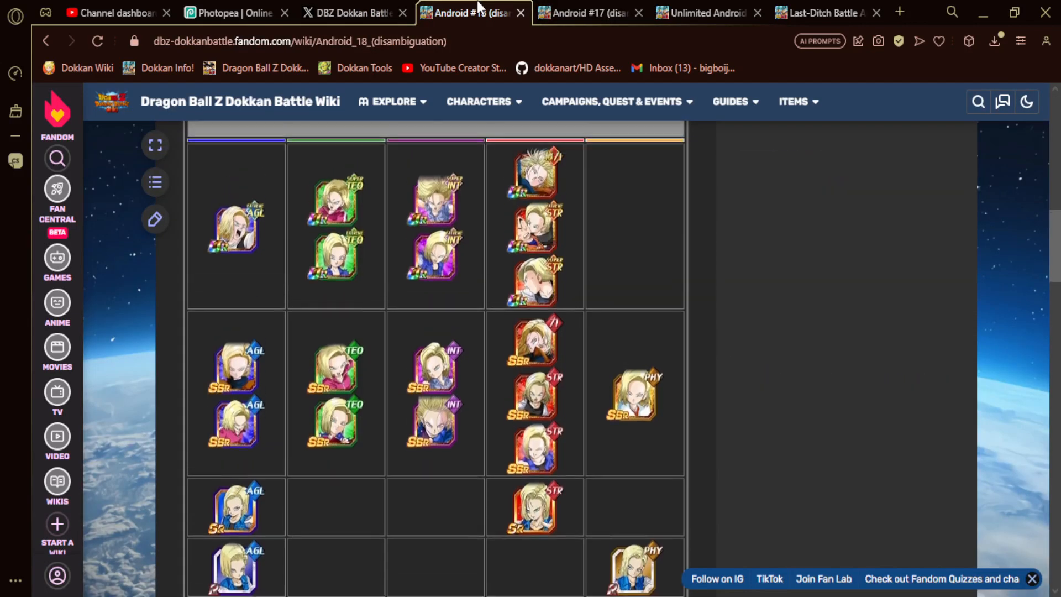
scroll("down", 3)
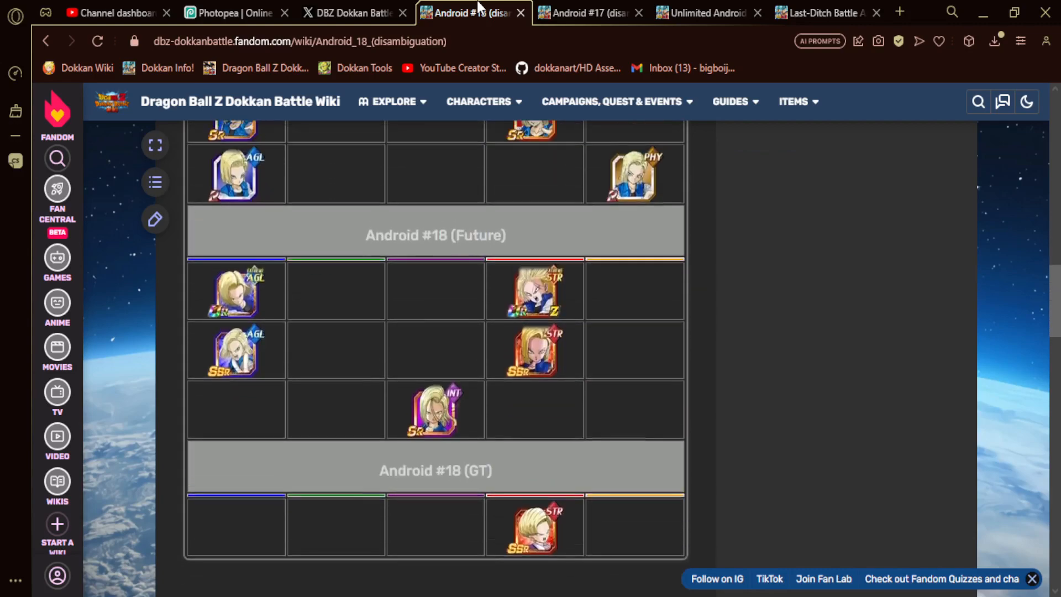
scroll("down", 3)
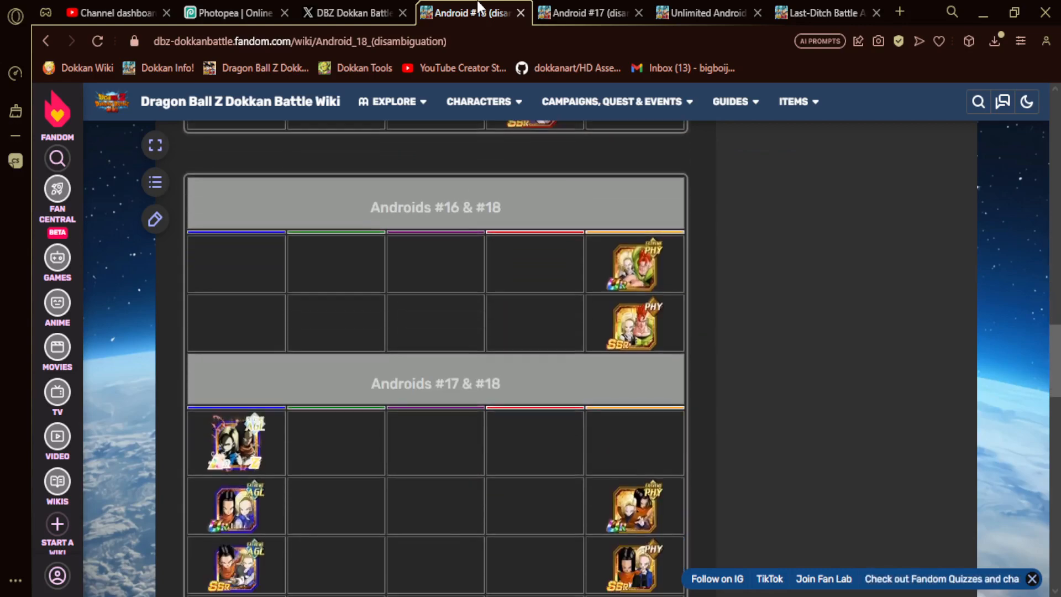
scroll("down", 3)
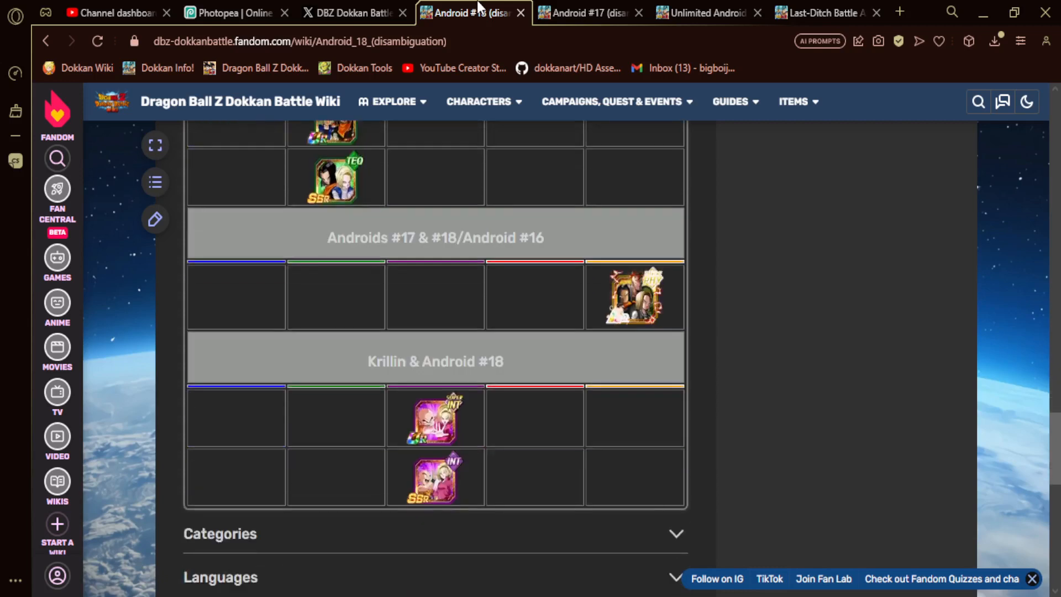
Step: Finish reviewing the Android #18 variants, then bring up the Android #17 disambiguation page
scroll("down", 3)
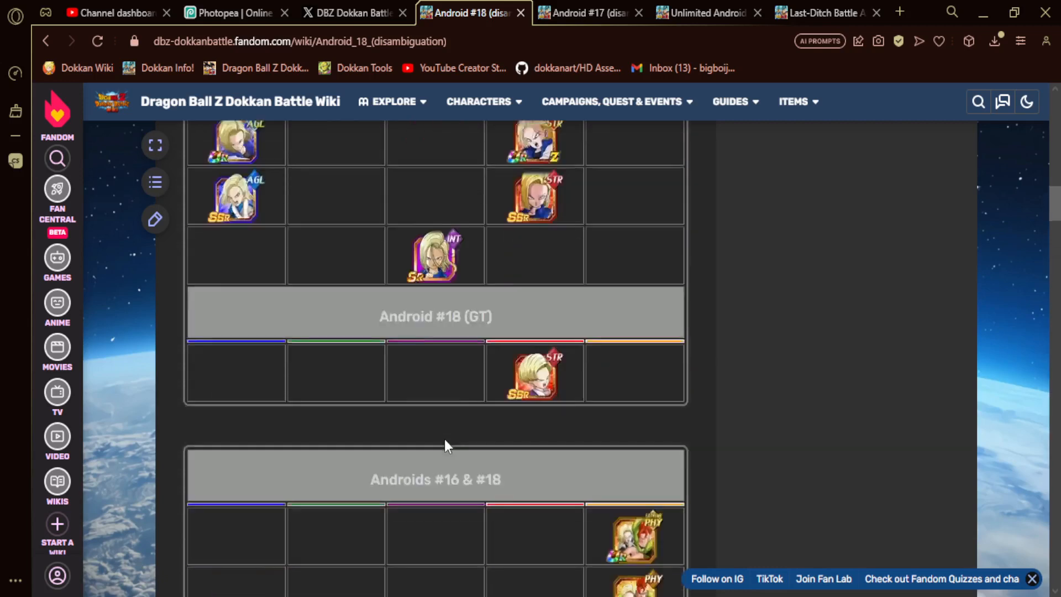
scroll("up", 3)
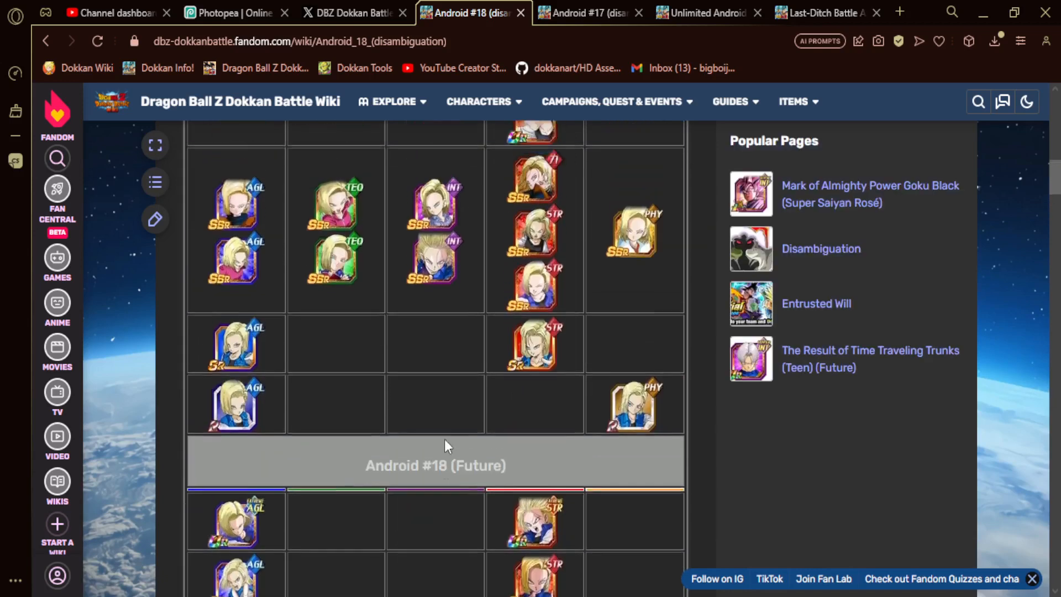
scroll("up", 3)
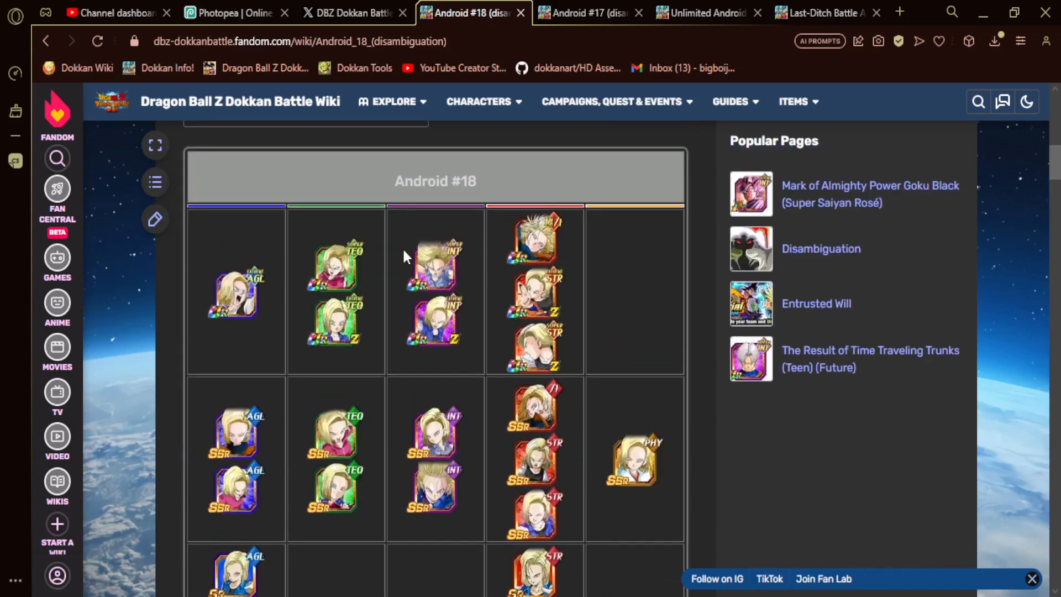
left_click(479, 102)
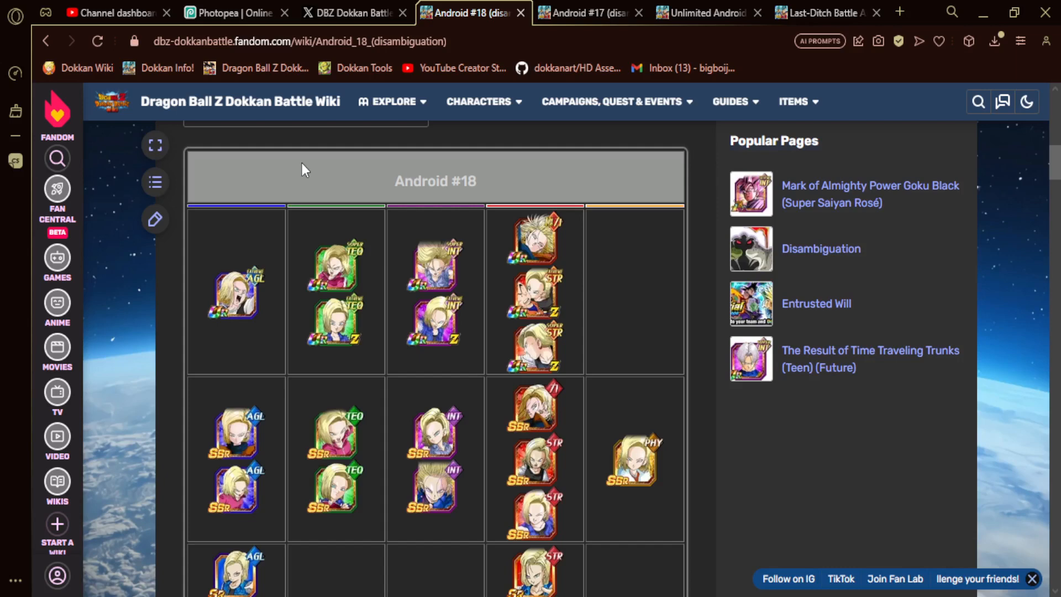
left_click(589, 12)
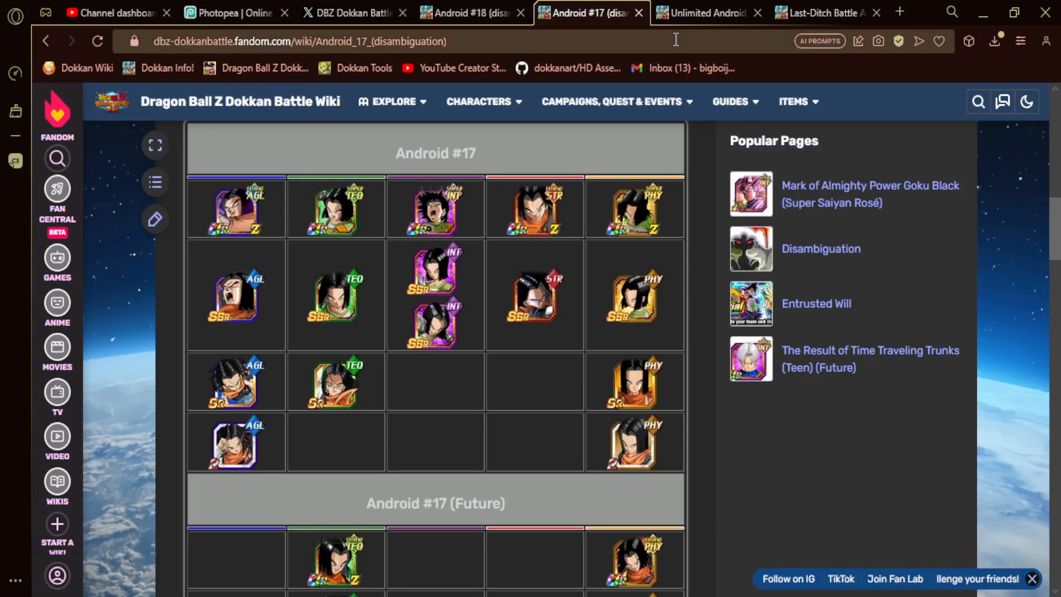
Step: Check the Unlimited Android Assault Android 18 and Last-Ditch Battle Android 17 card pages
left_click(706, 12)
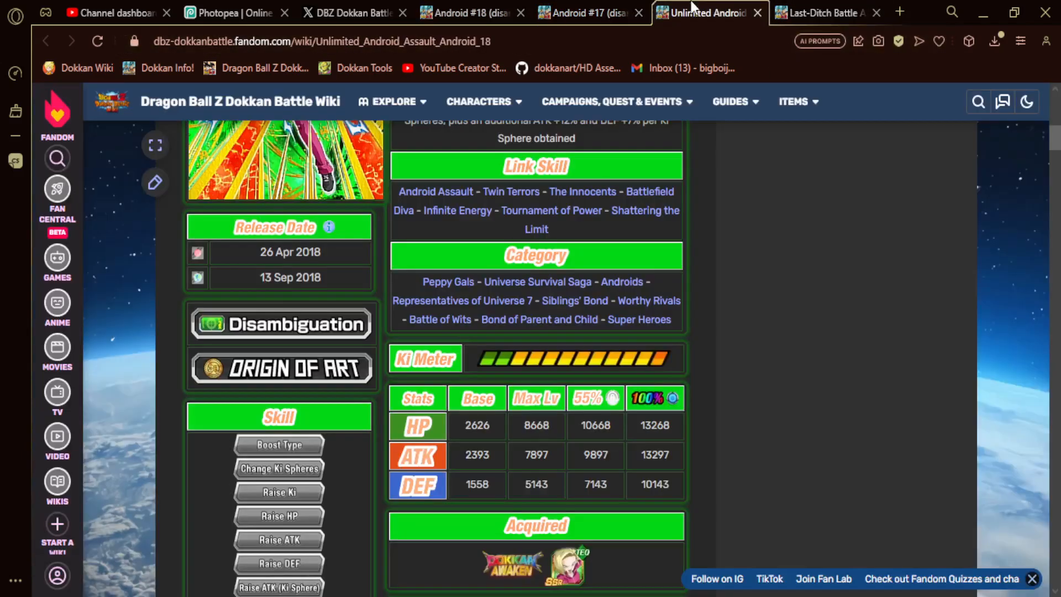
scroll("up", 3)
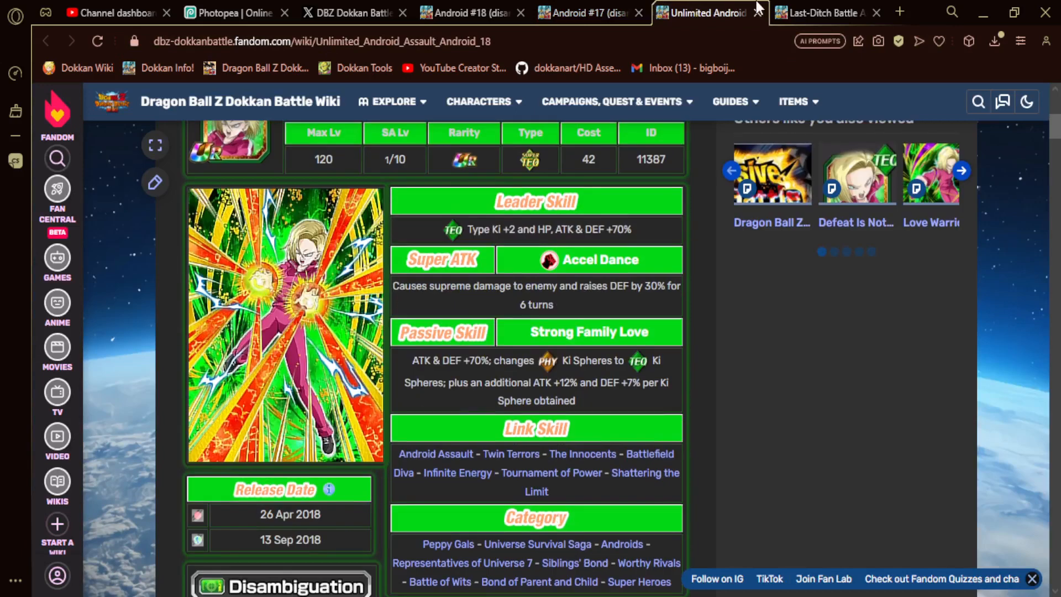
left_click(819, 12)
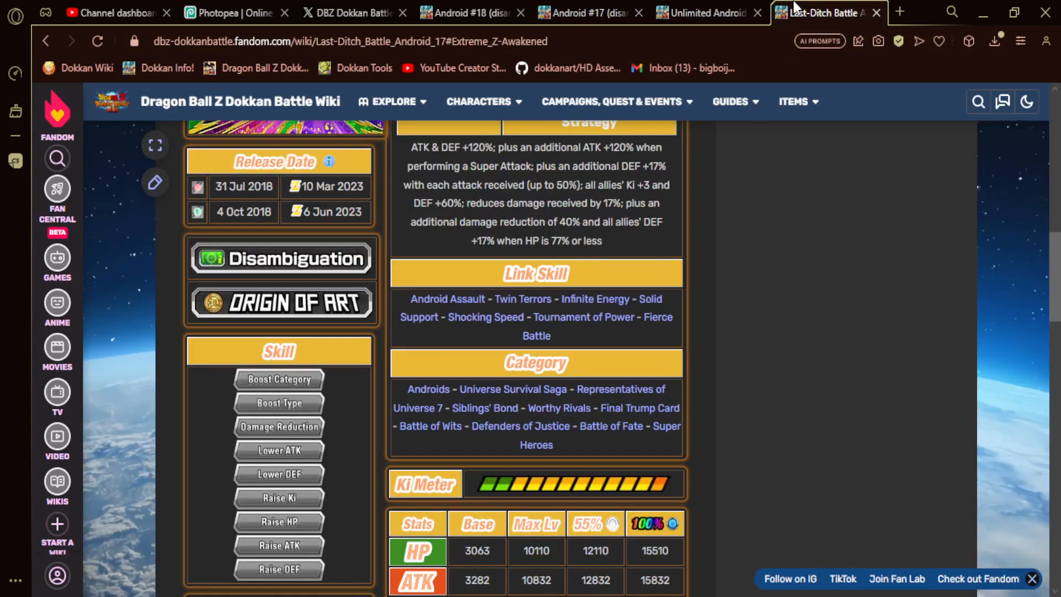
mouse_move(613, 394)
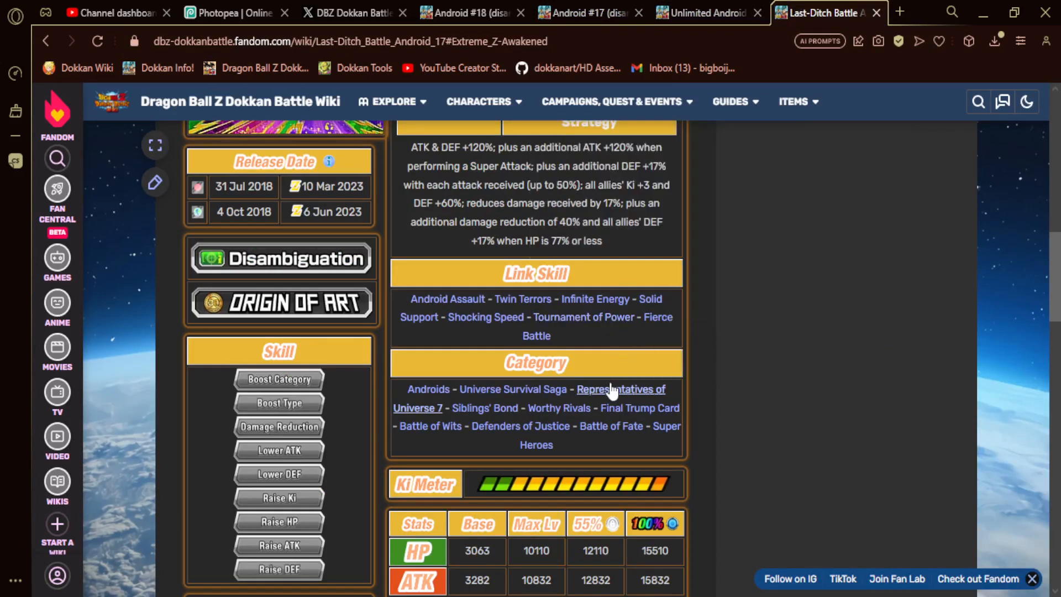
Step: Open the Representatives of Universe 7 category in a new tab and browse its cards
left_click(621, 389)
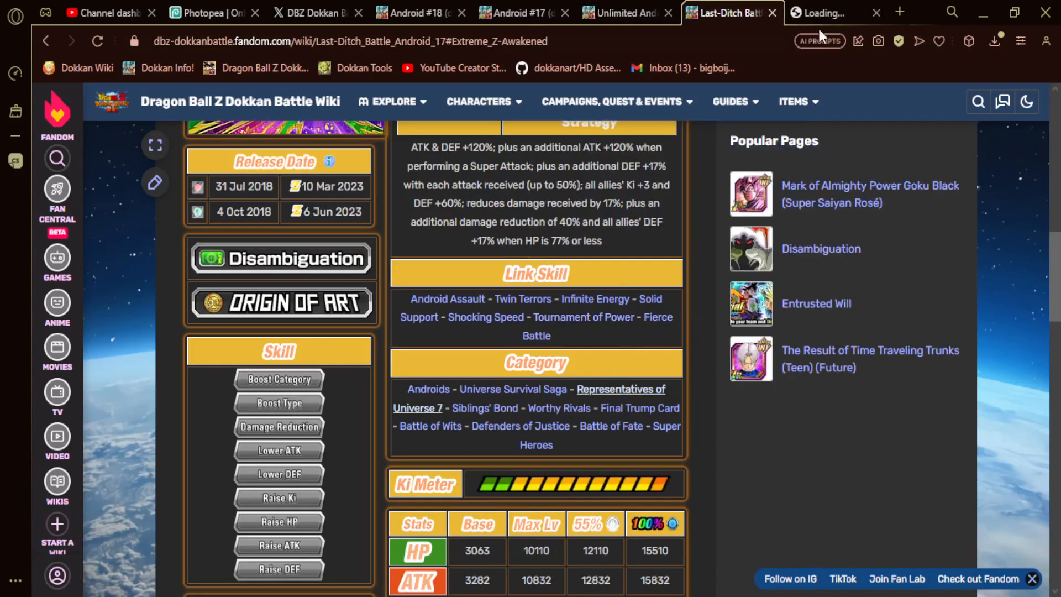
left_click(518, 388)
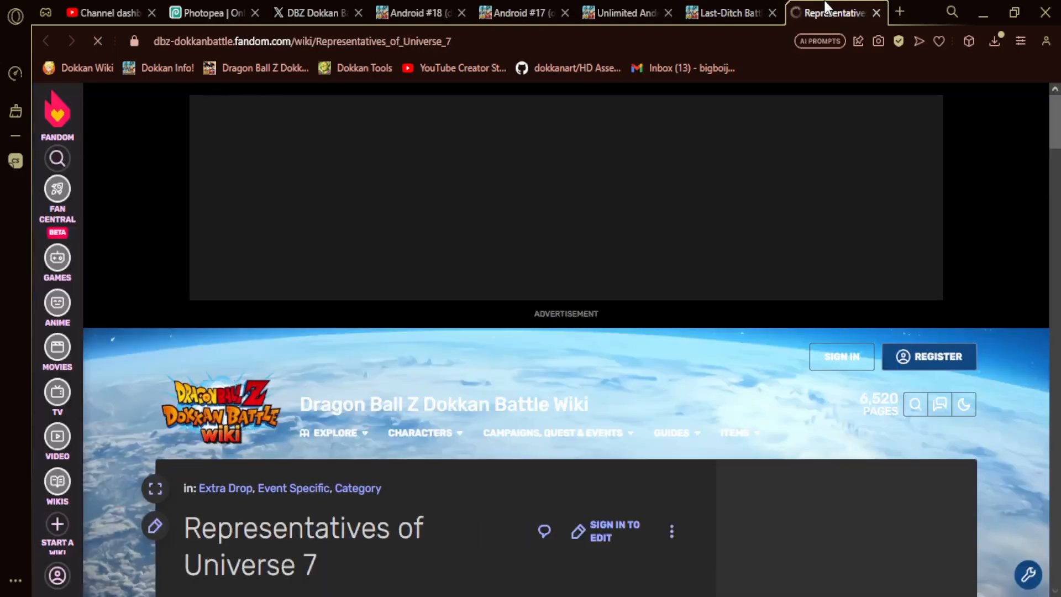
scroll("down", 3)
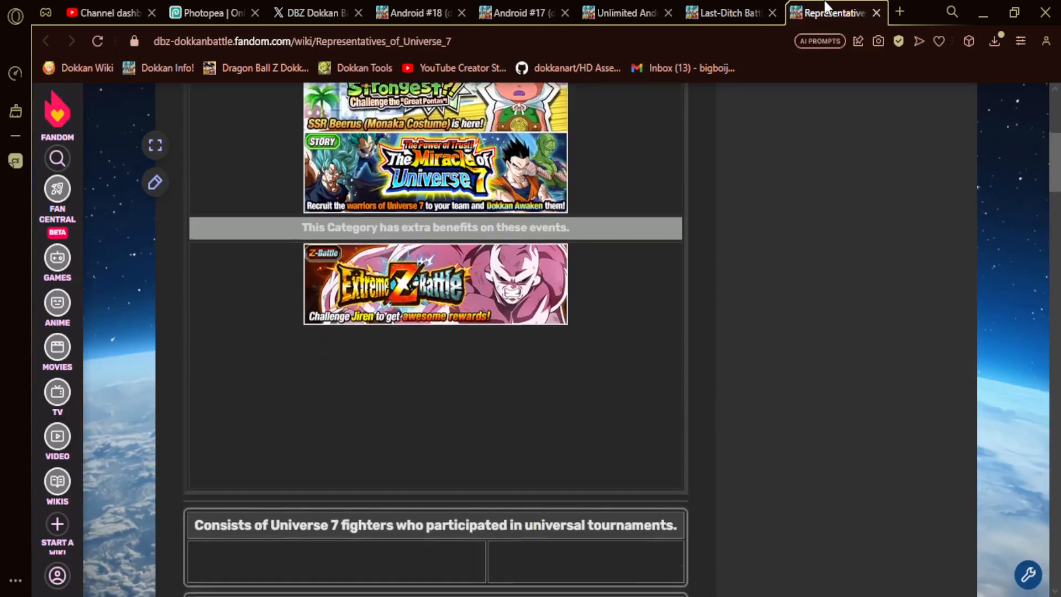
scroll("up", 3)
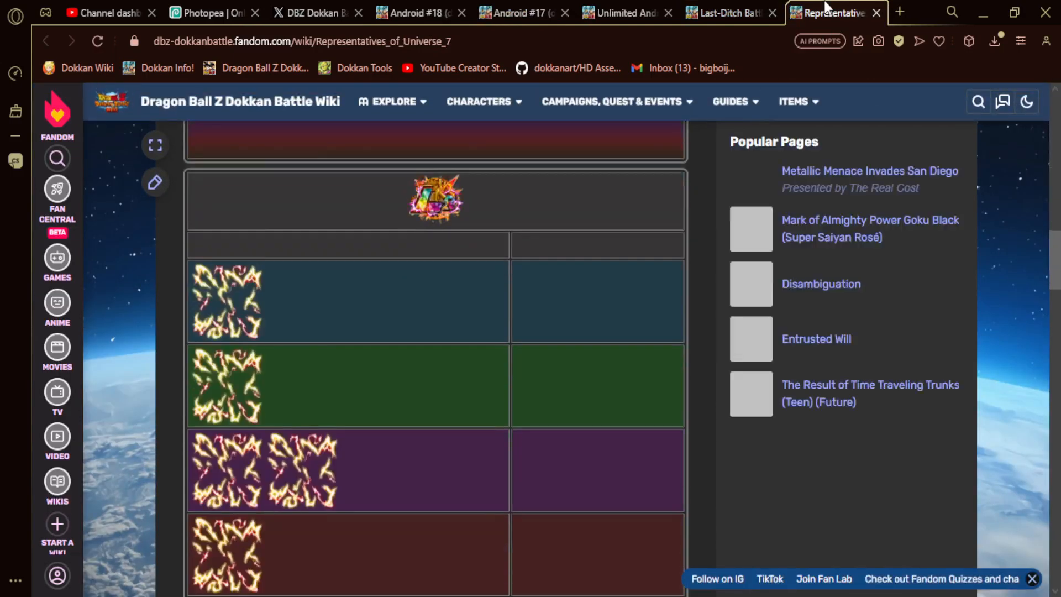
scroll("down", 3)
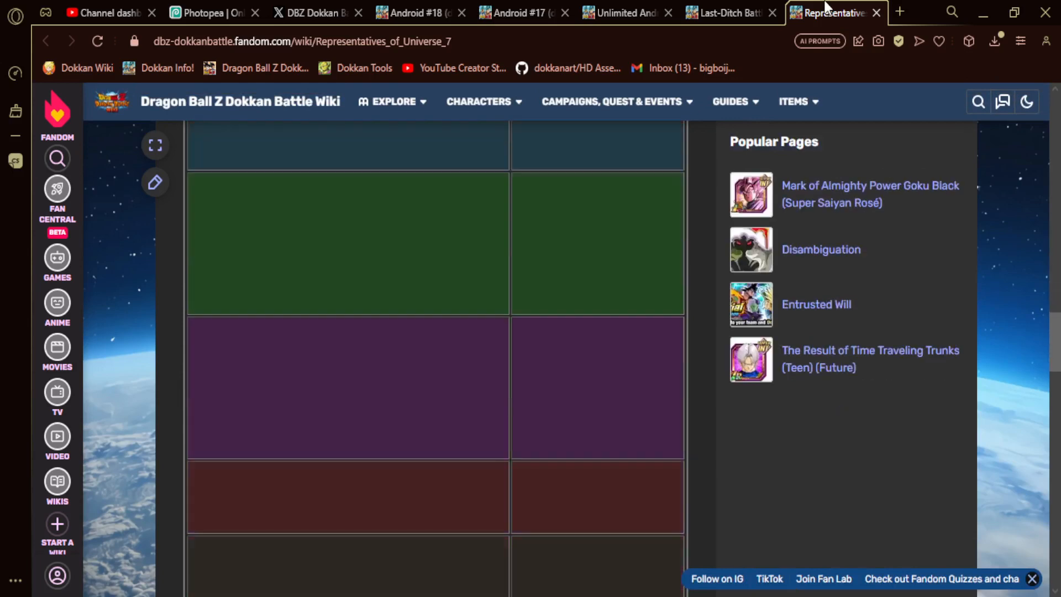
scroll("down", 3)
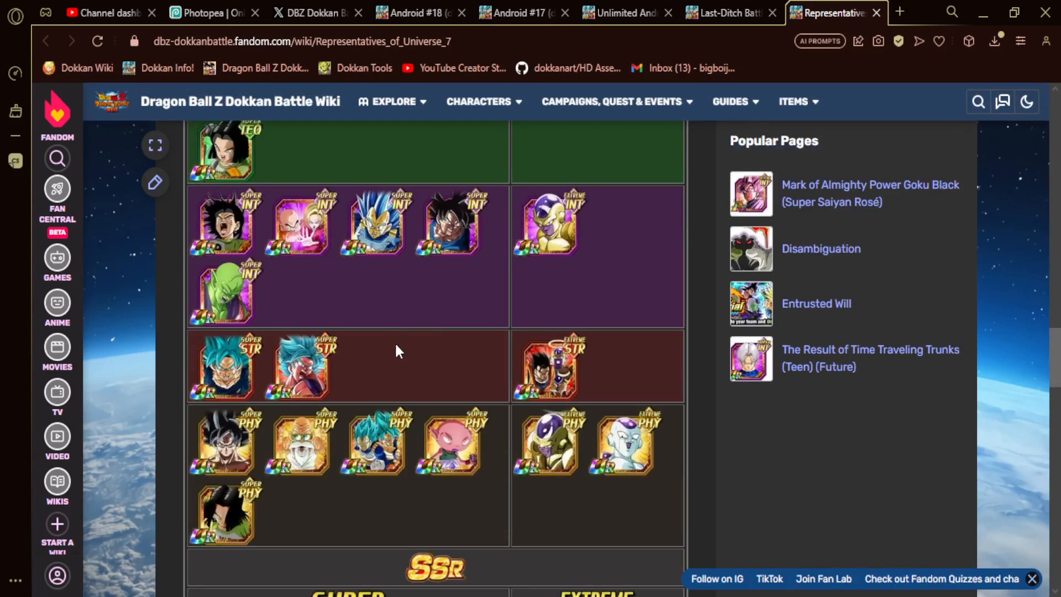
mouse_move(364, 188)
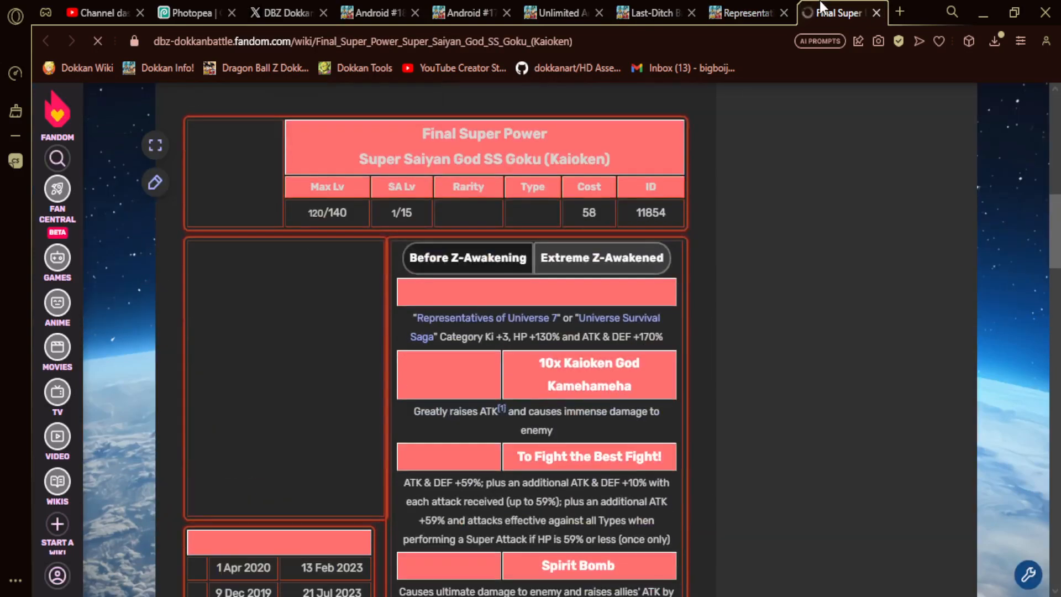
scroll("down", 3)
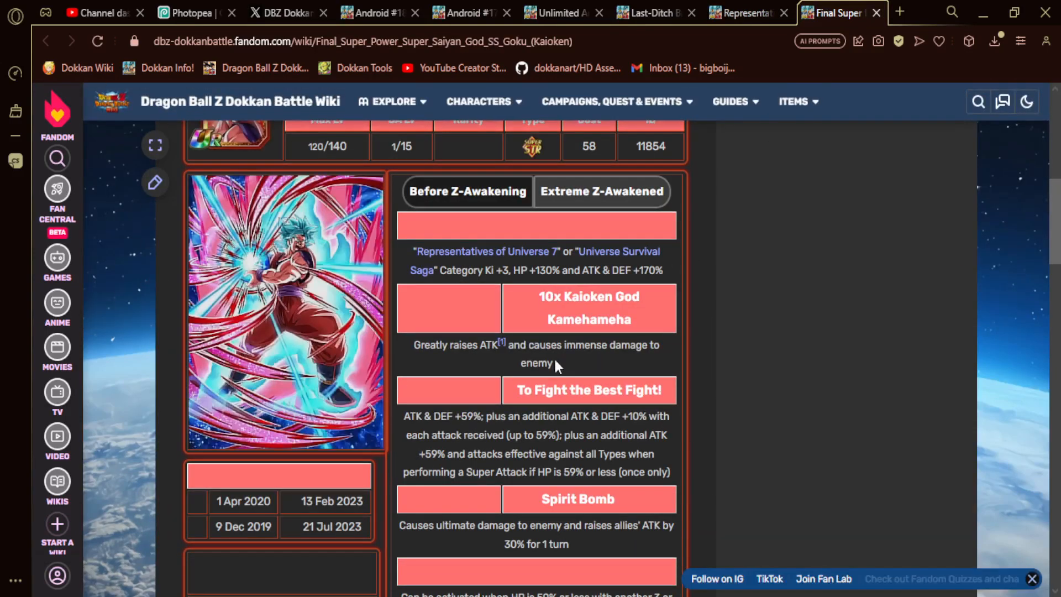
left_click(601, 191)
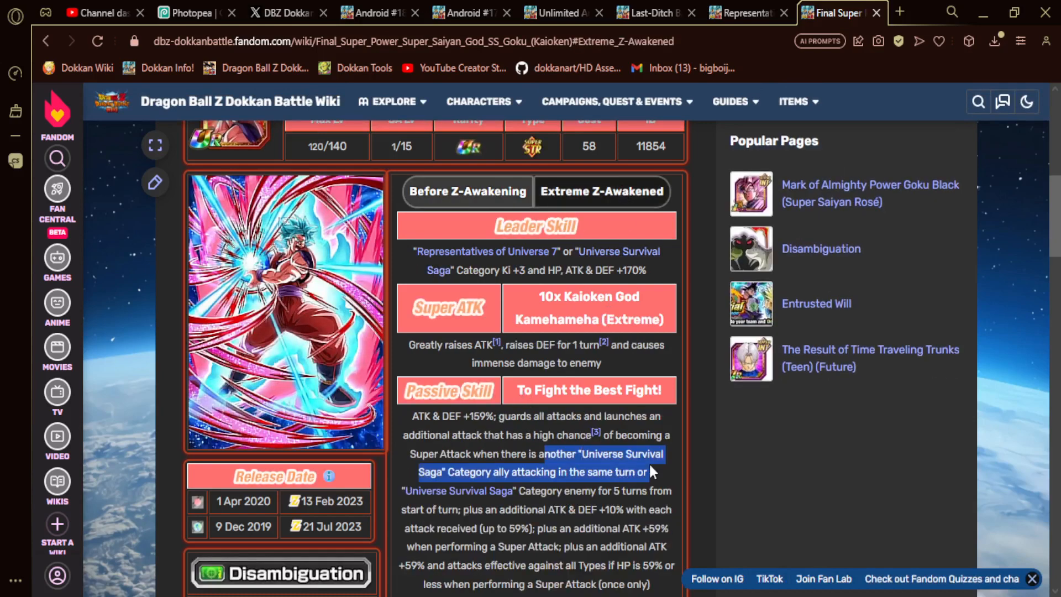
scroll("down", 3)
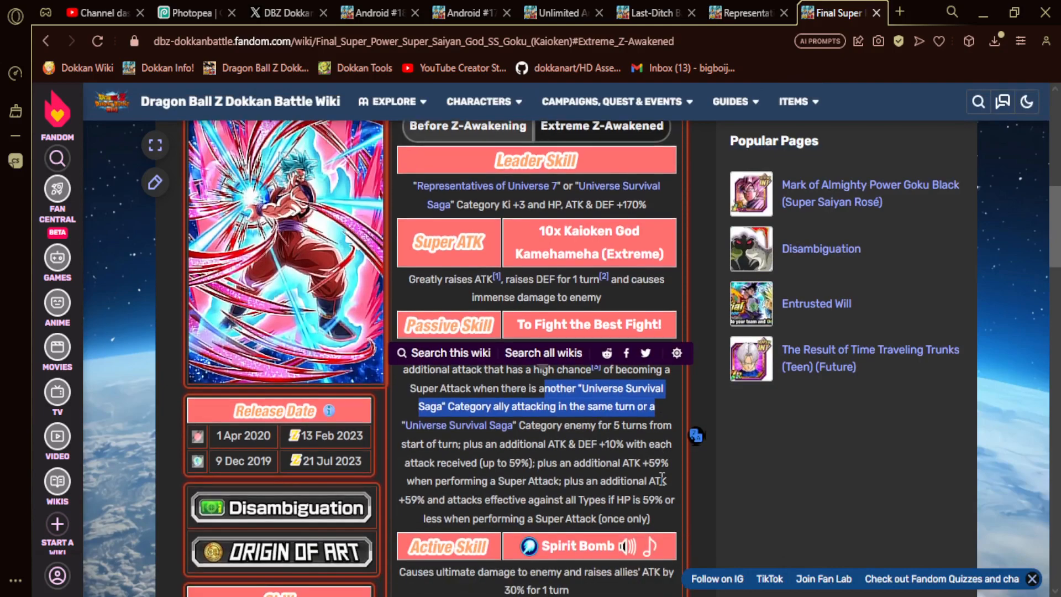
scroll("down", 3)
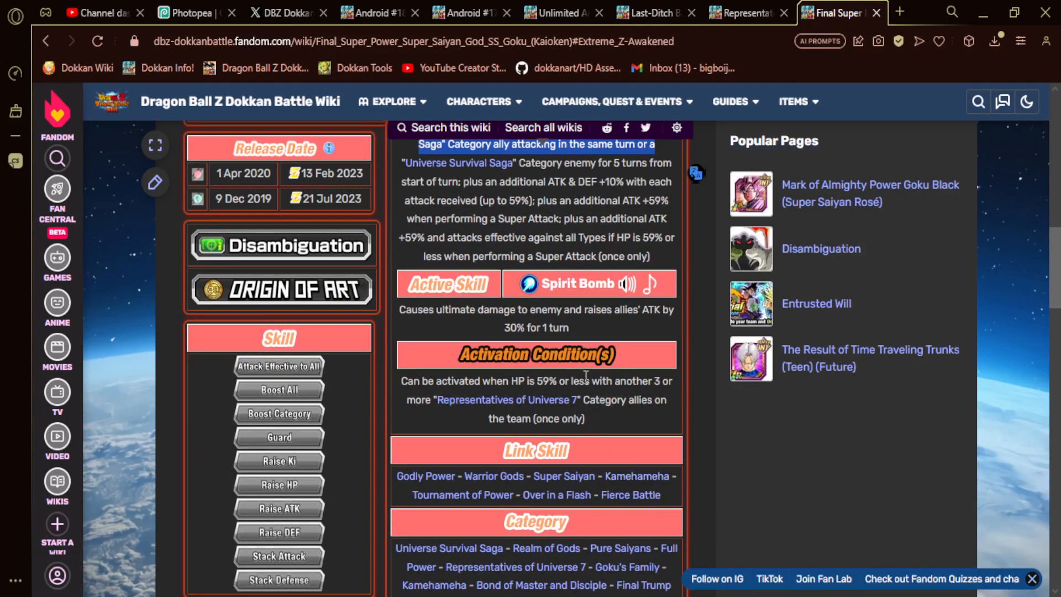
scroll("up", 3)
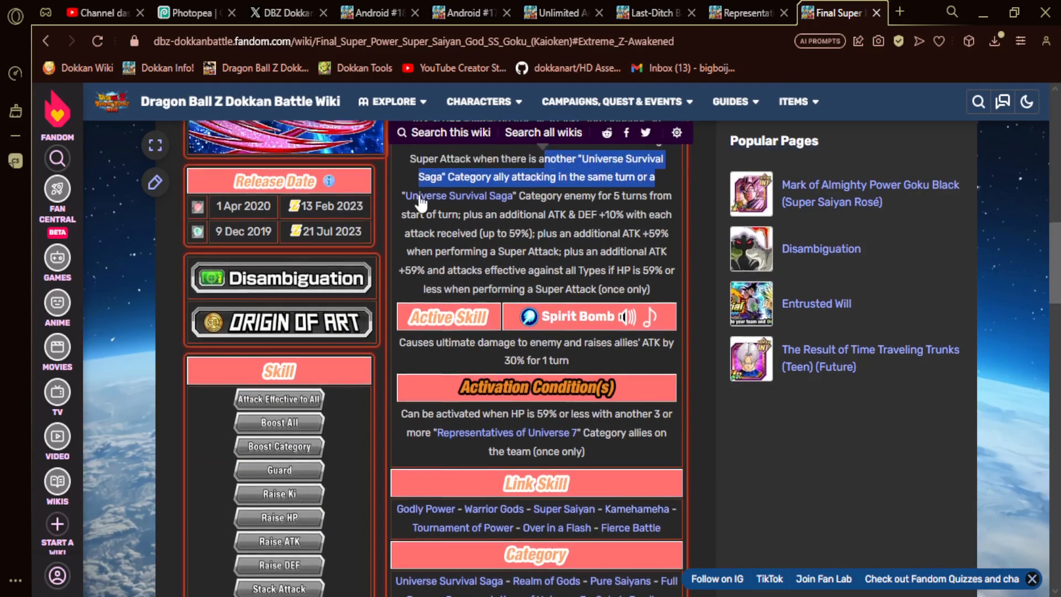
scroll("up", 3)
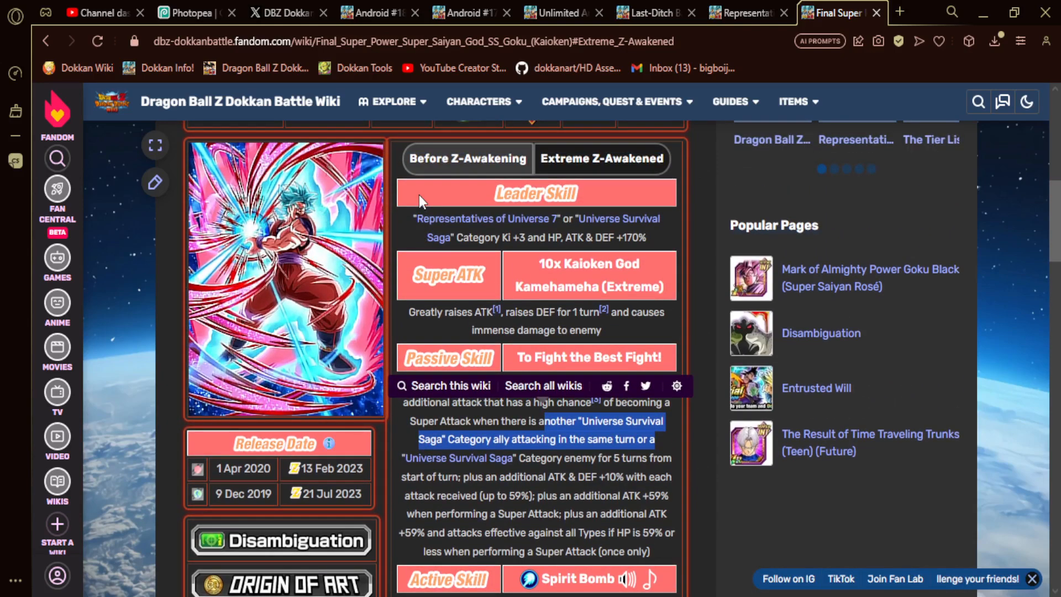
mouse_move(376, 226)
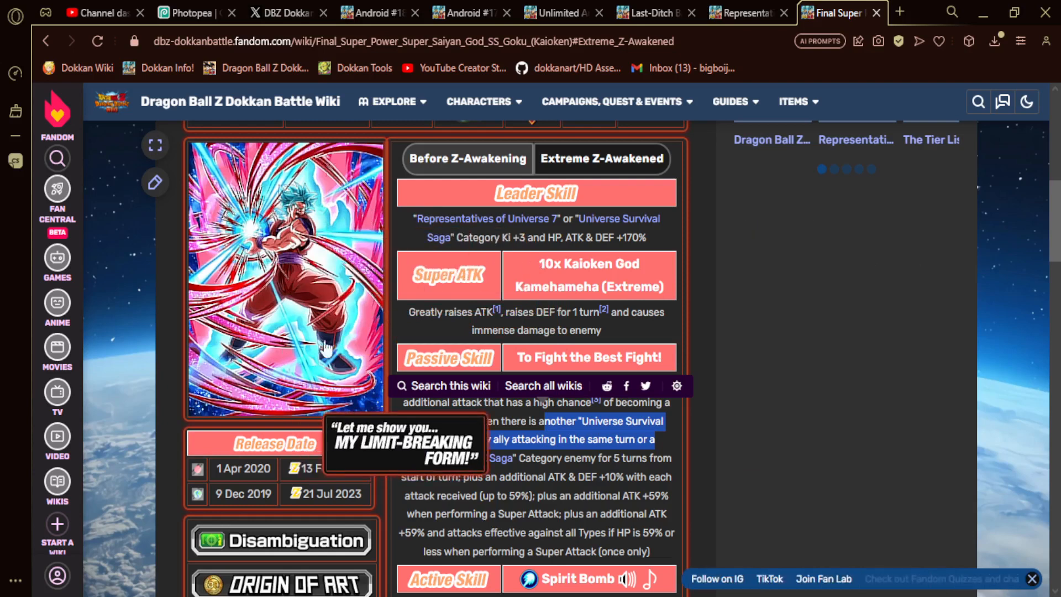
mouse_move(310, 217)
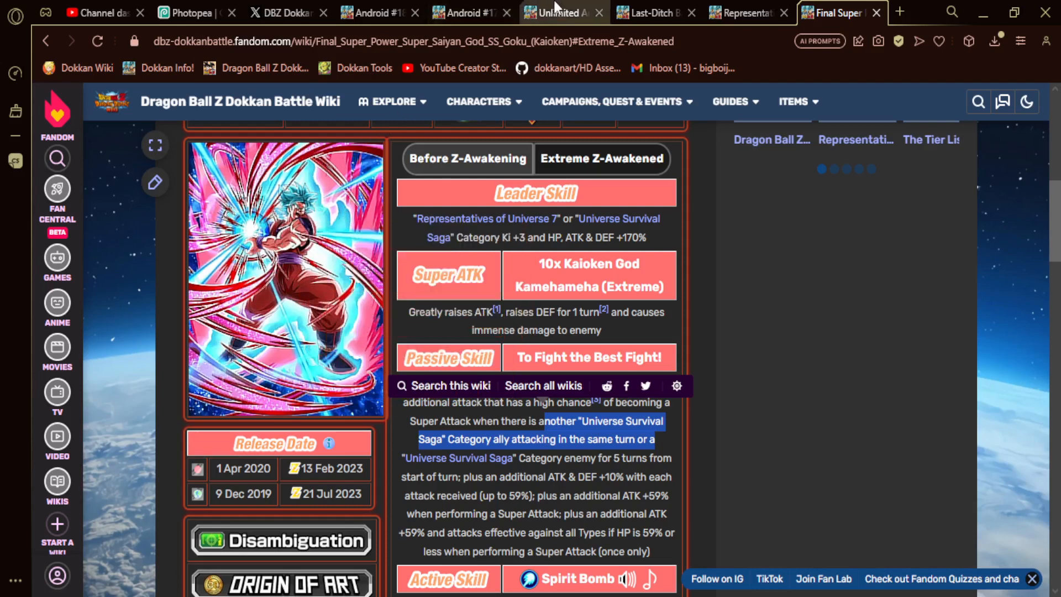
left_click(555, 12)
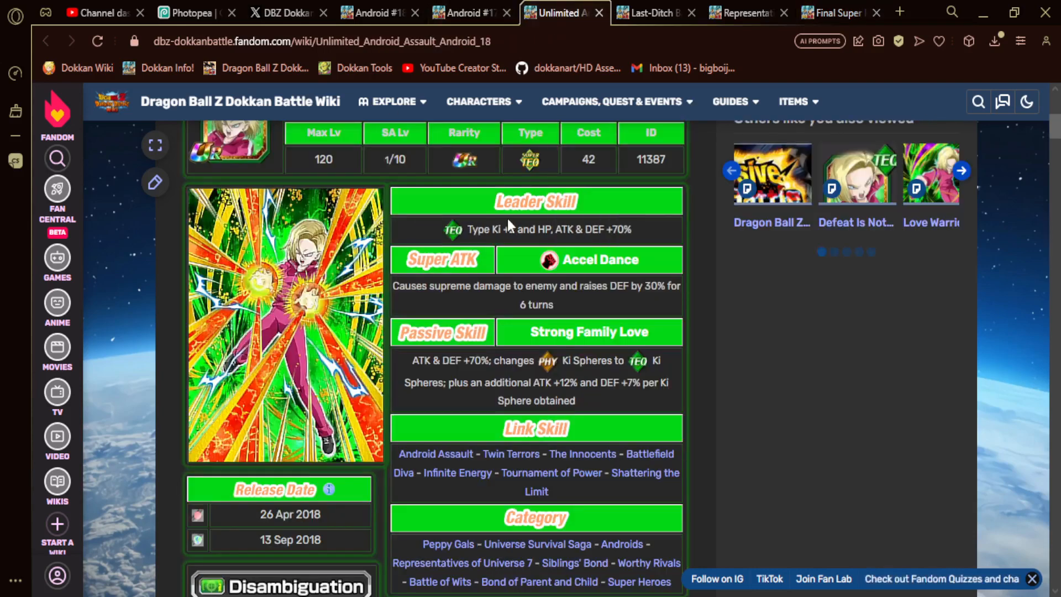
scroll("down", 3)
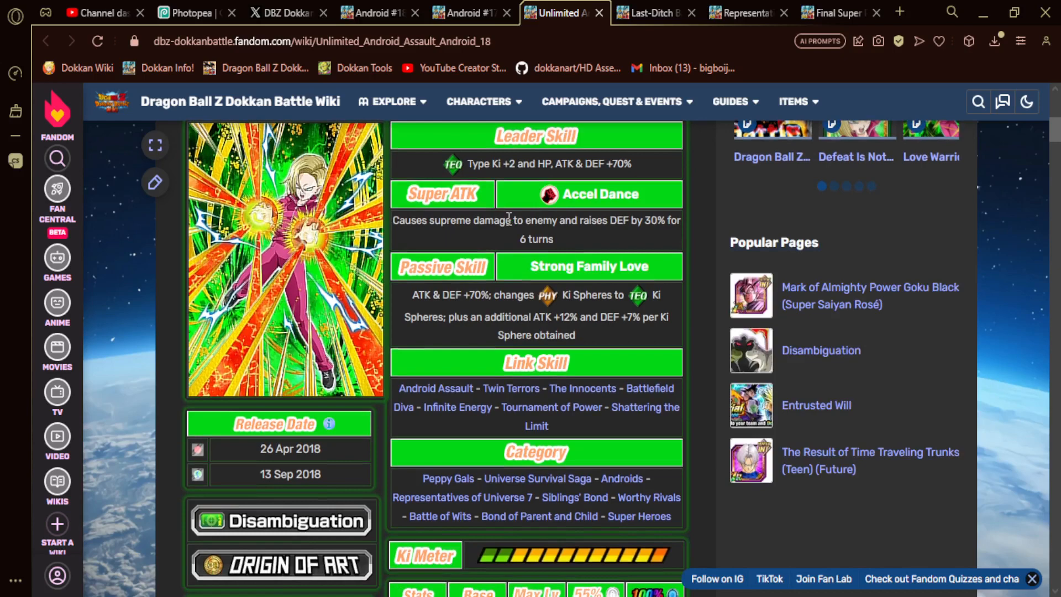
left_click(649, 12)
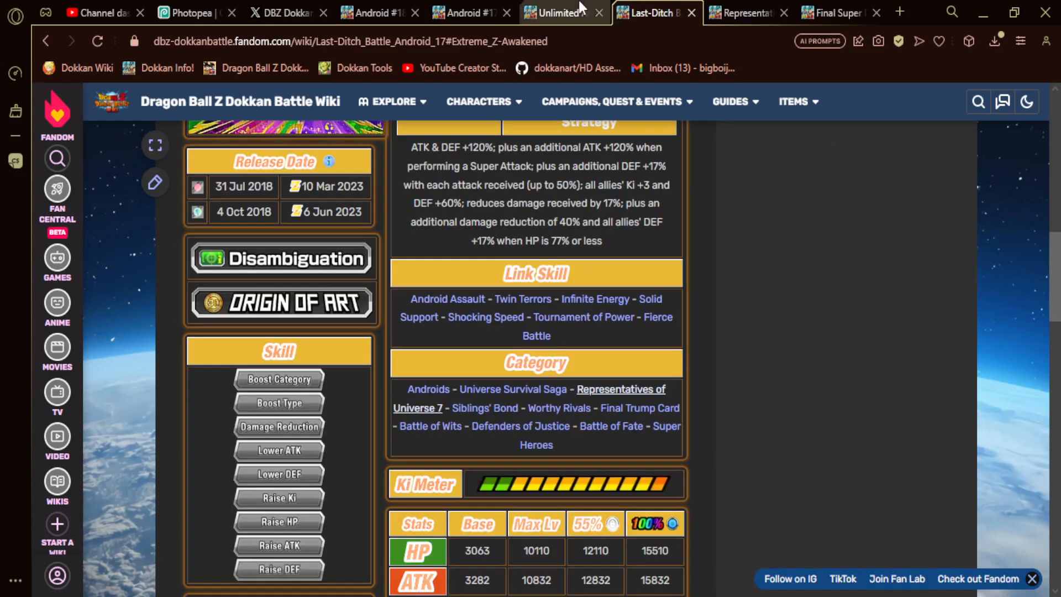
left_click(555, 12)
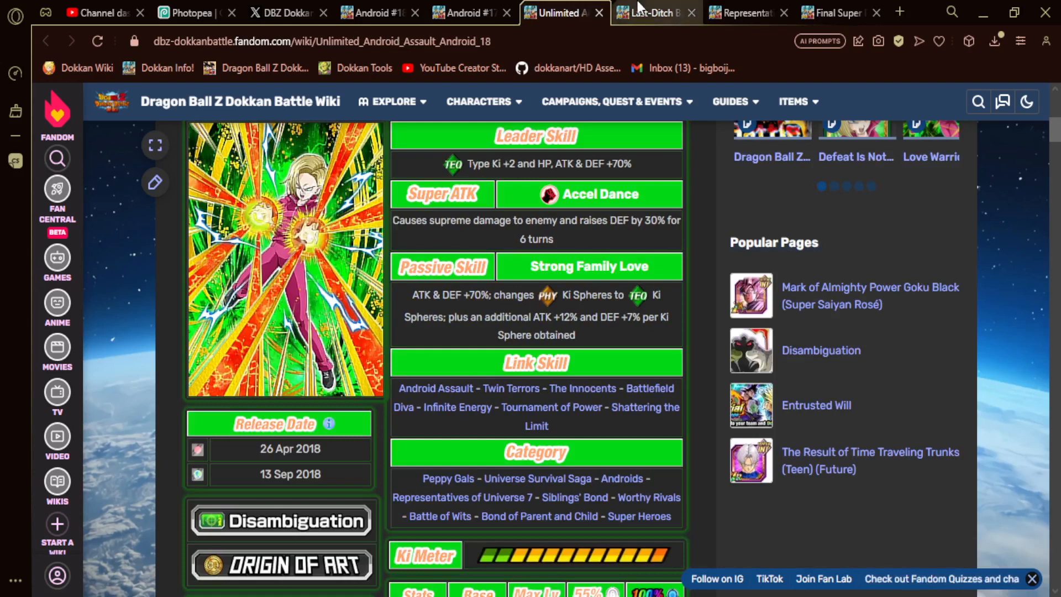
left_click(650, 12)
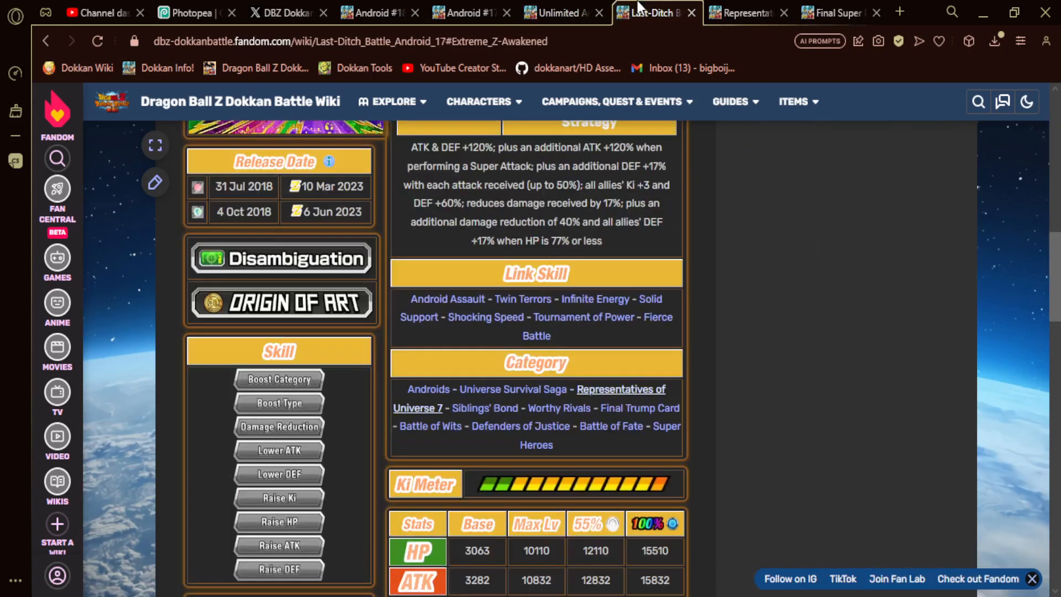
left_click(558, 12)
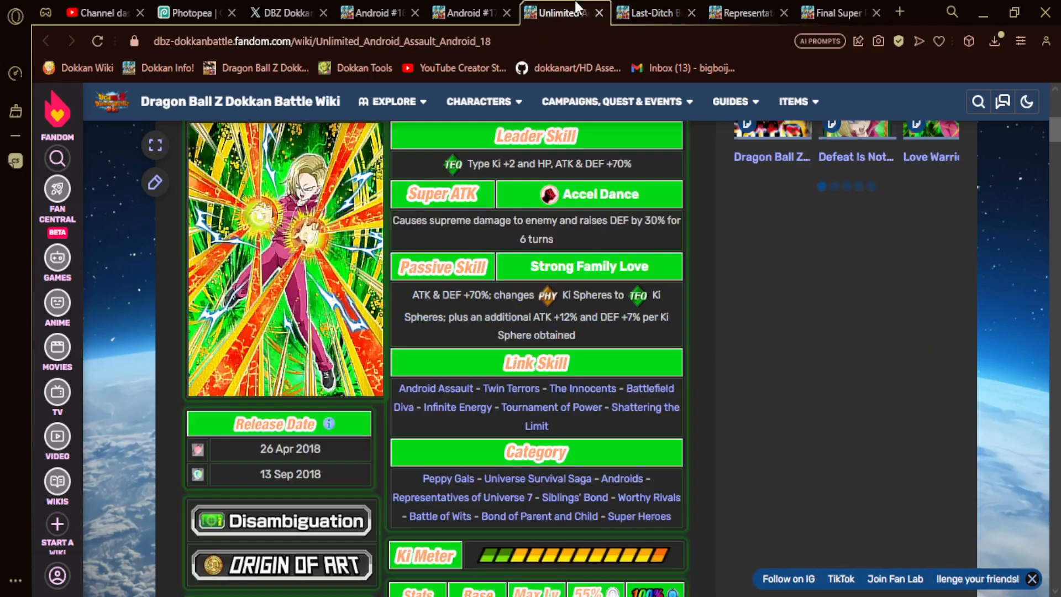
left_click(650, 12)
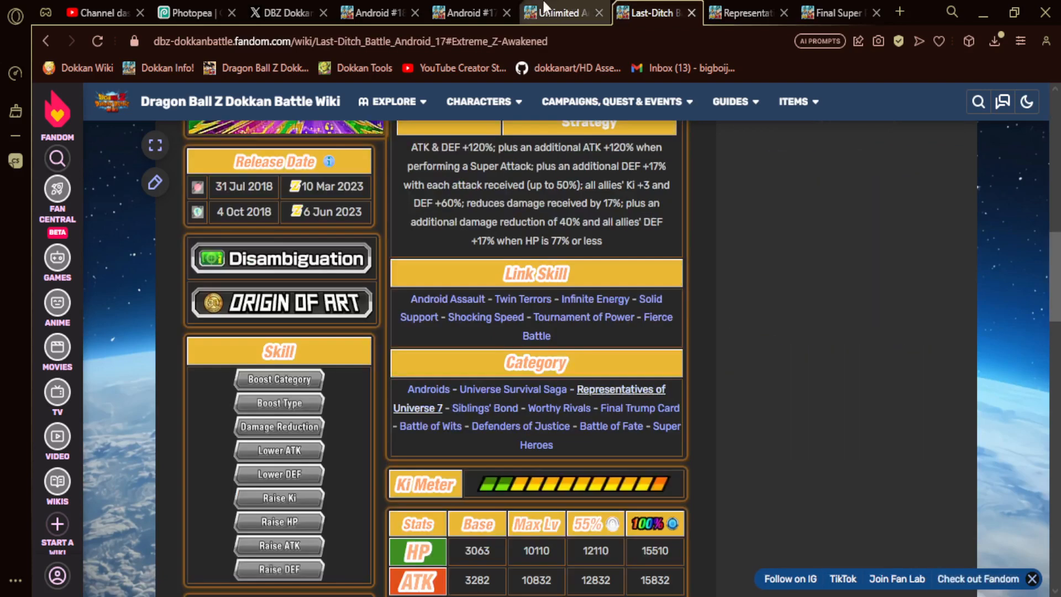
left_click(562, 12)
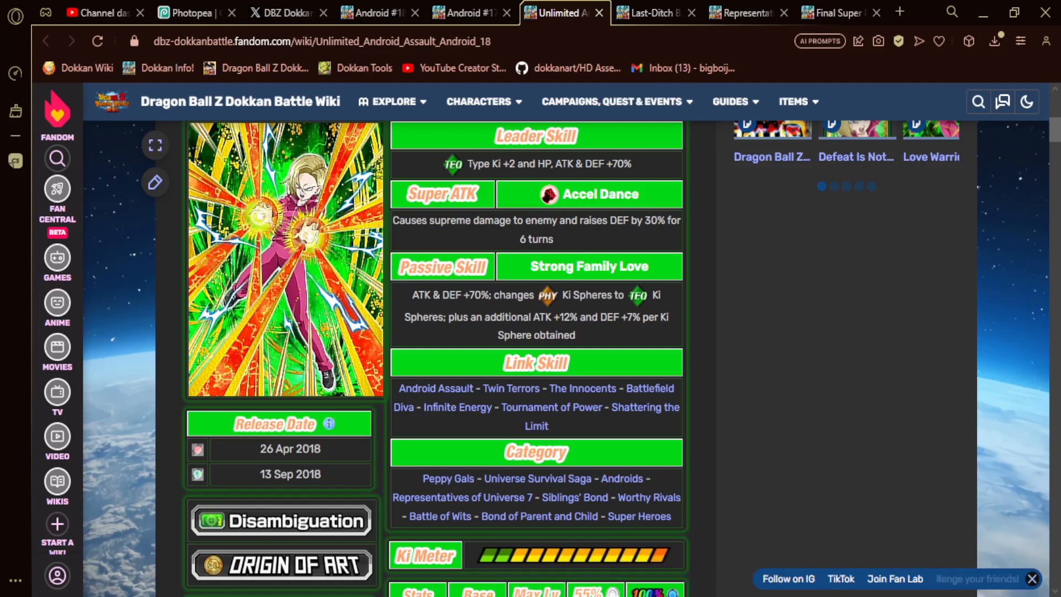
mouse_move(723, 332)
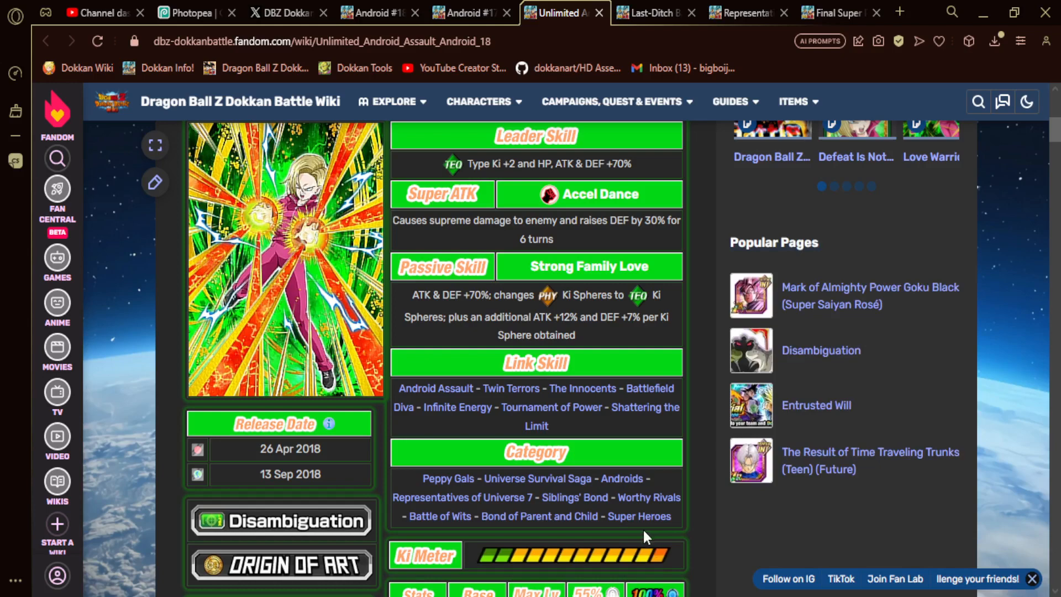
left_click(648, 12)
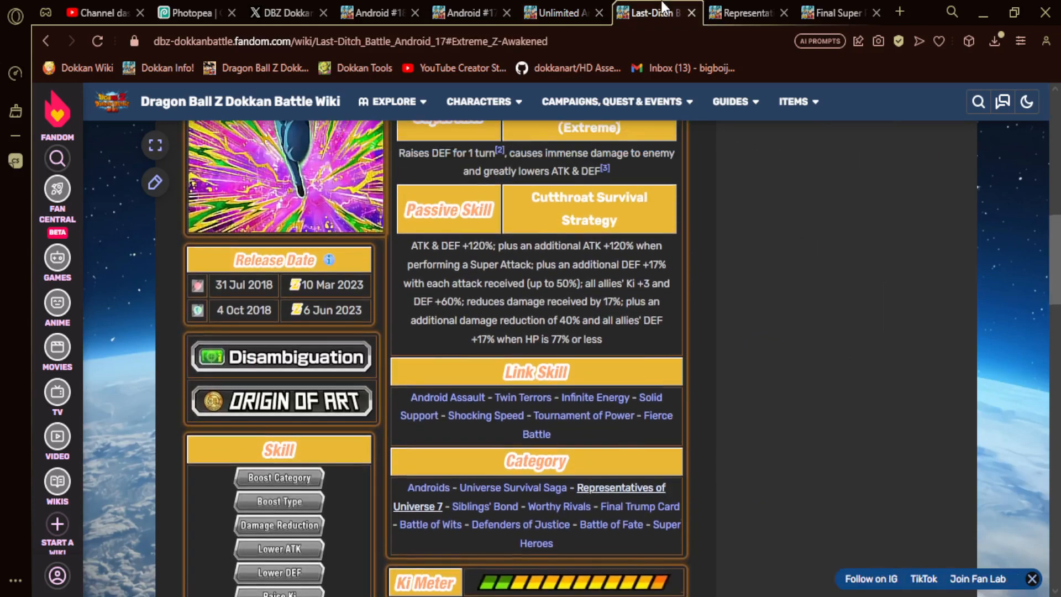
scroll("up", 3)
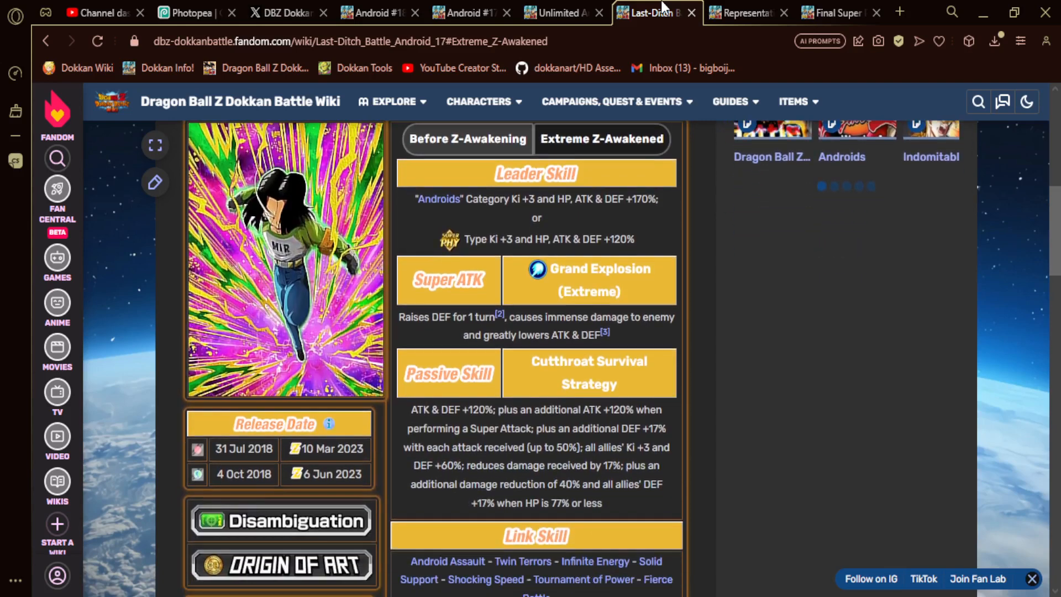
scroll("down", 3)
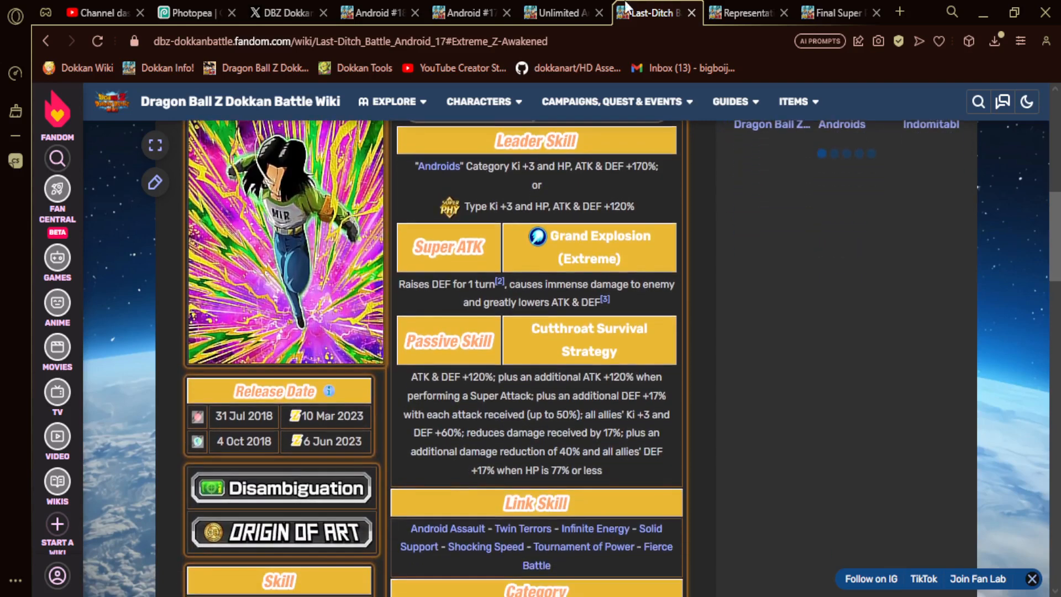
left_click(554, 13)
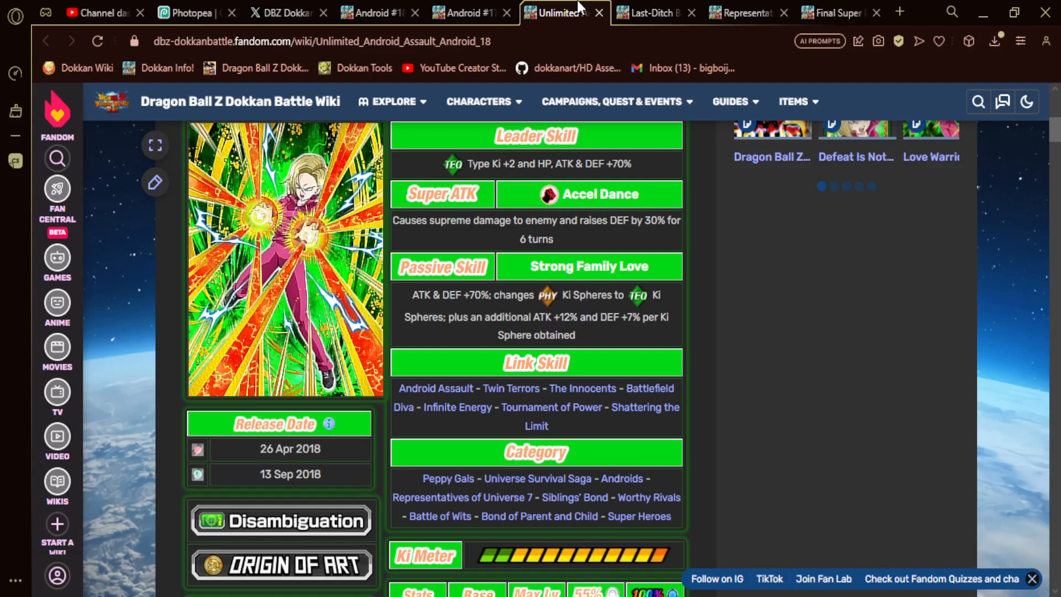
scroll("up", 3)
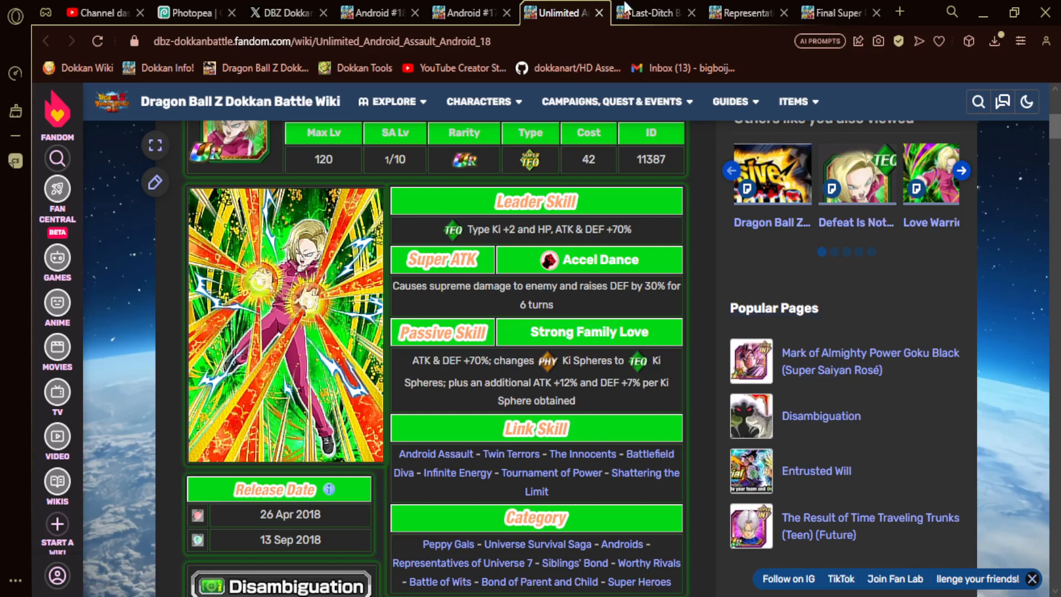
left_click(651, 12)
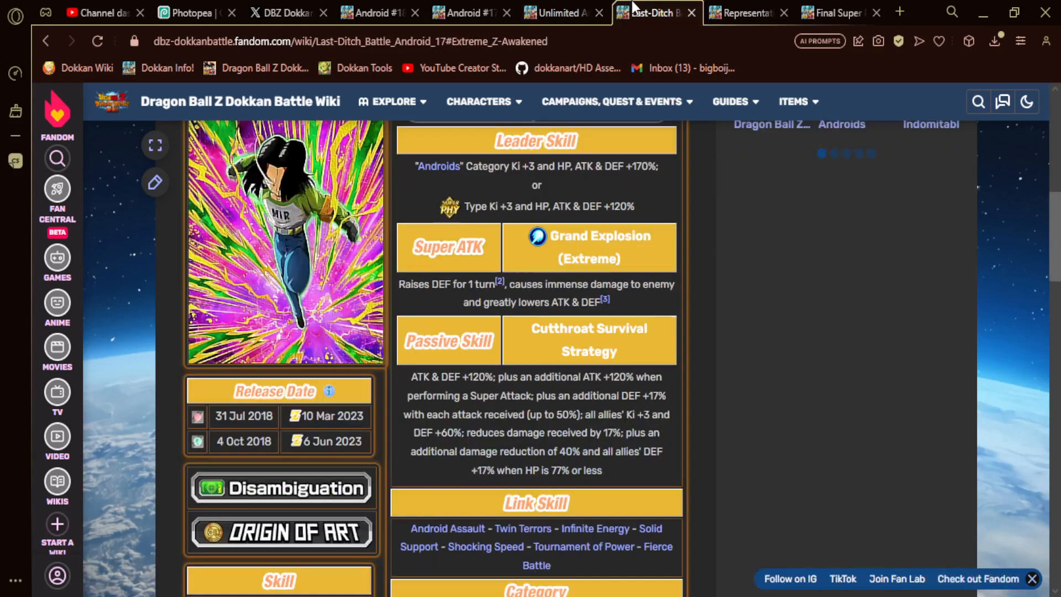
left_click(561, 13)
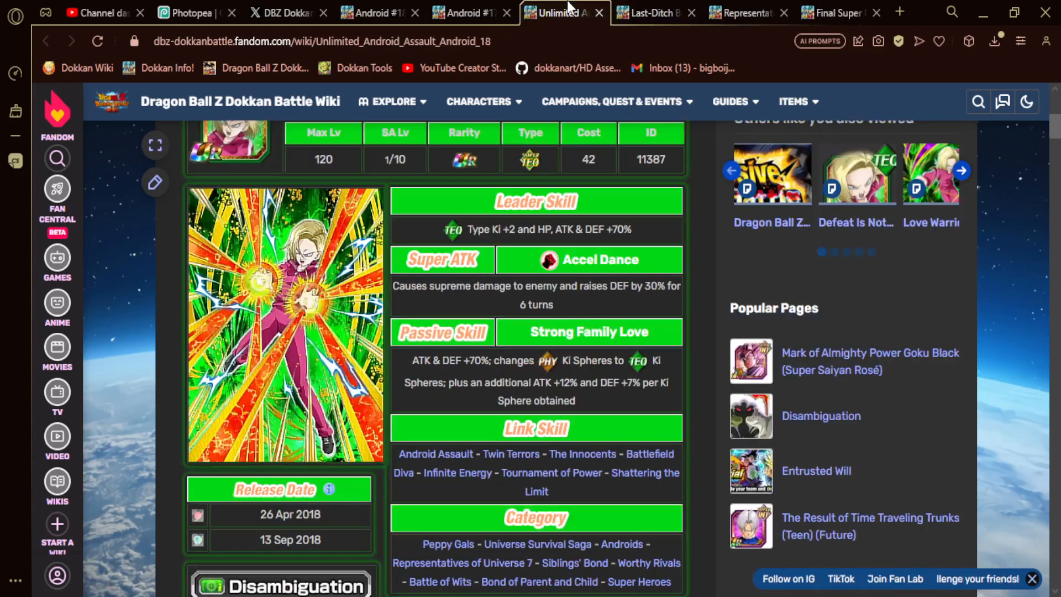
scroll("up", 3)
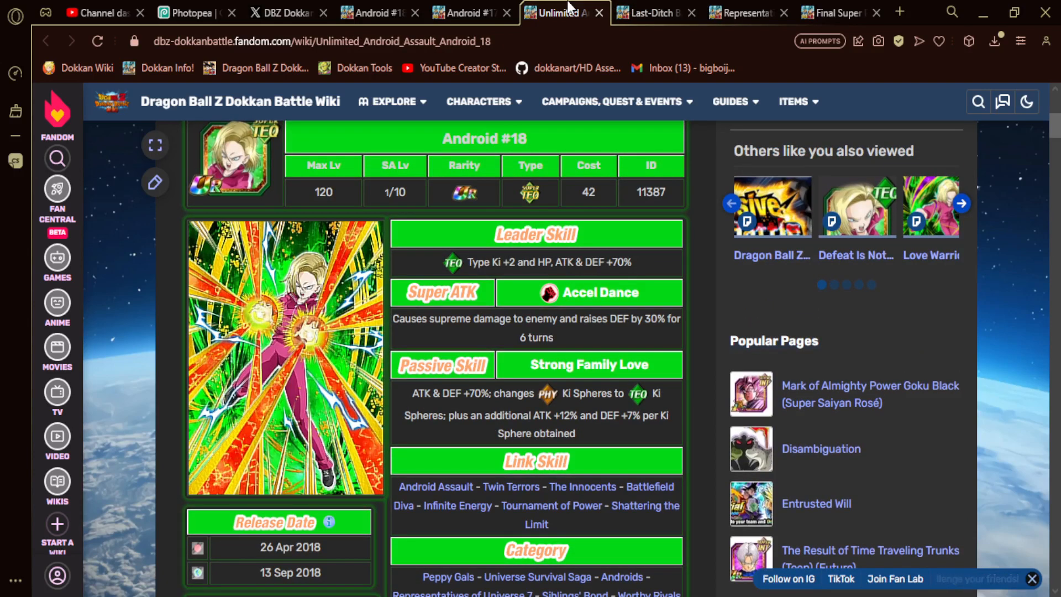
left_click(654, 12)
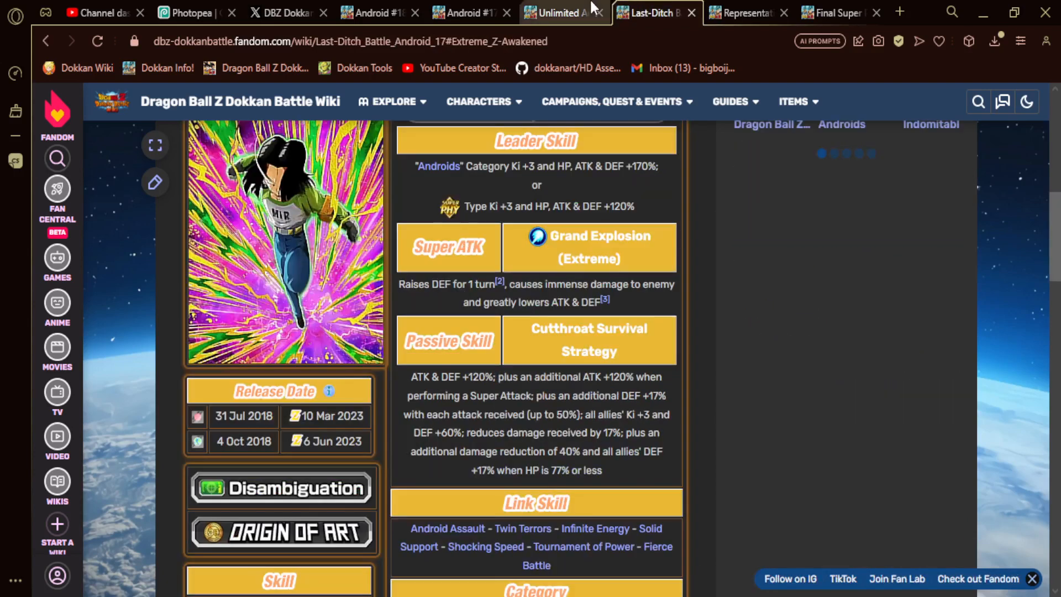
left_click(555, 13)
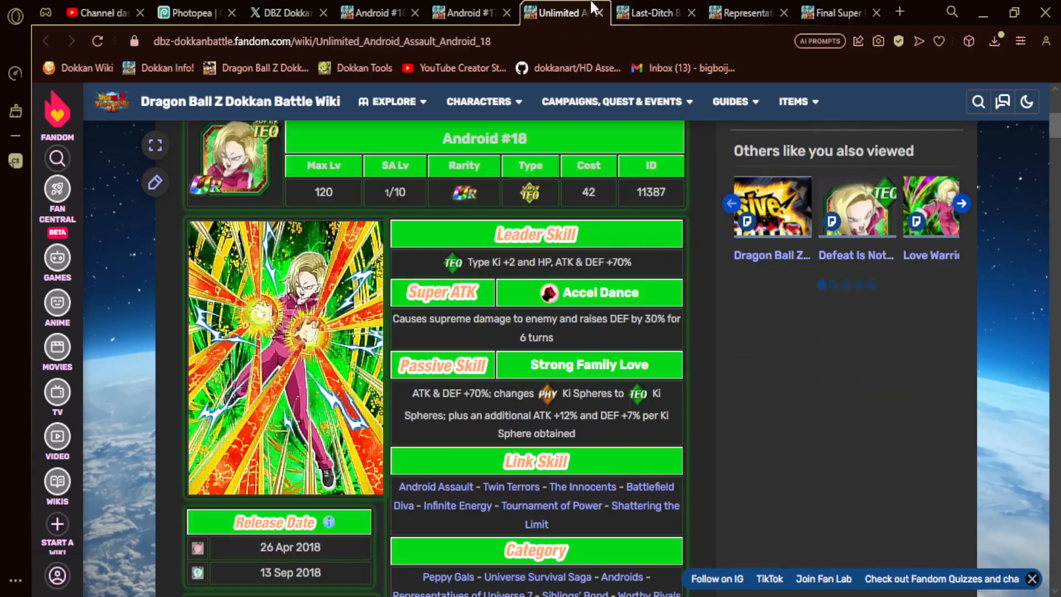
left_click(836, 12)
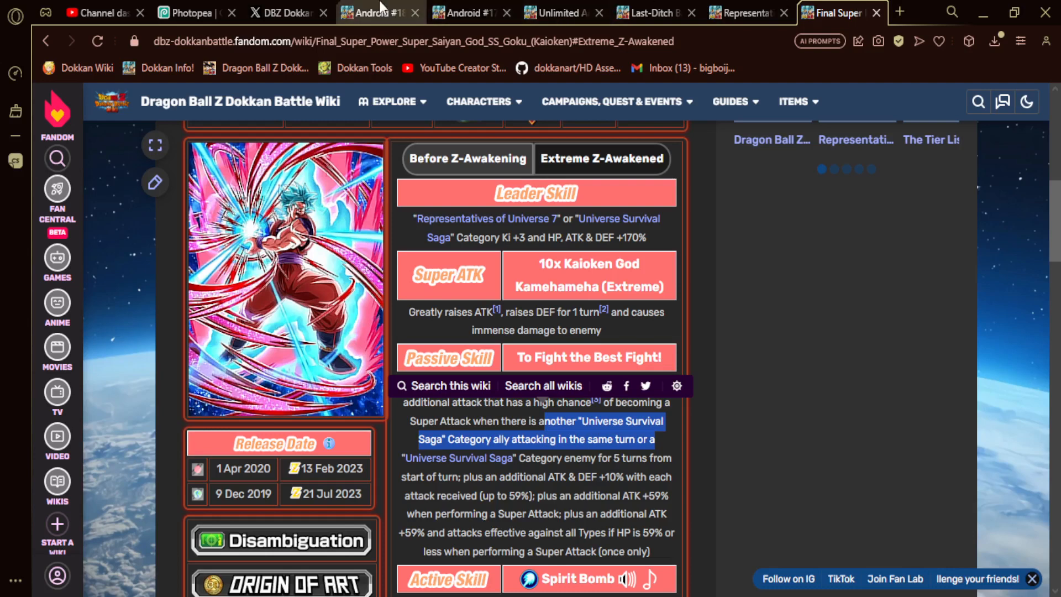
Step: Search 'dokkan' on X, open Dokkan Assets, and view its 'who will EZA' post
left_click(285, 12)
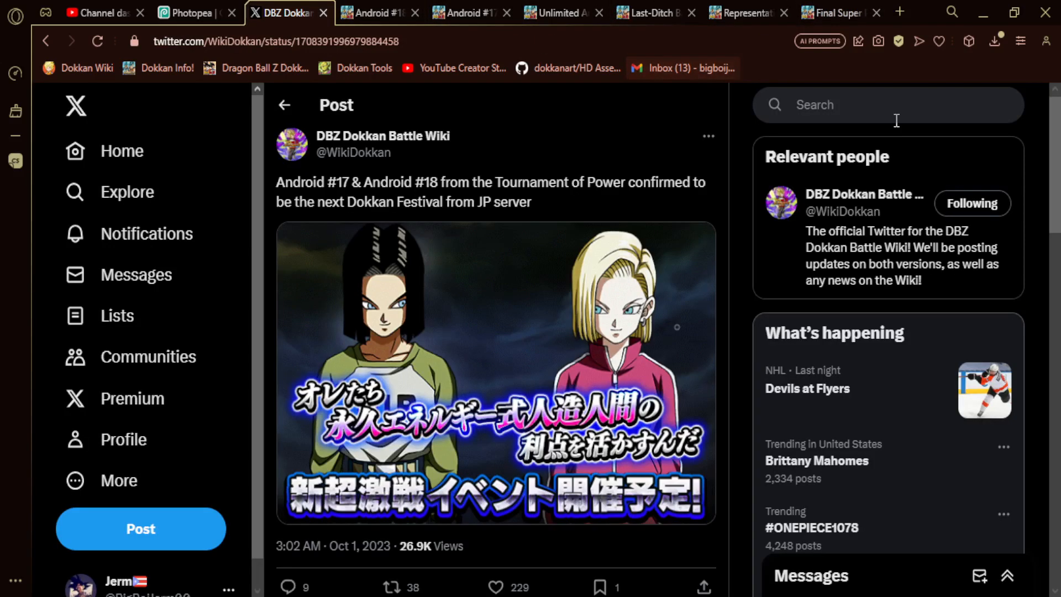
type("dokkan")
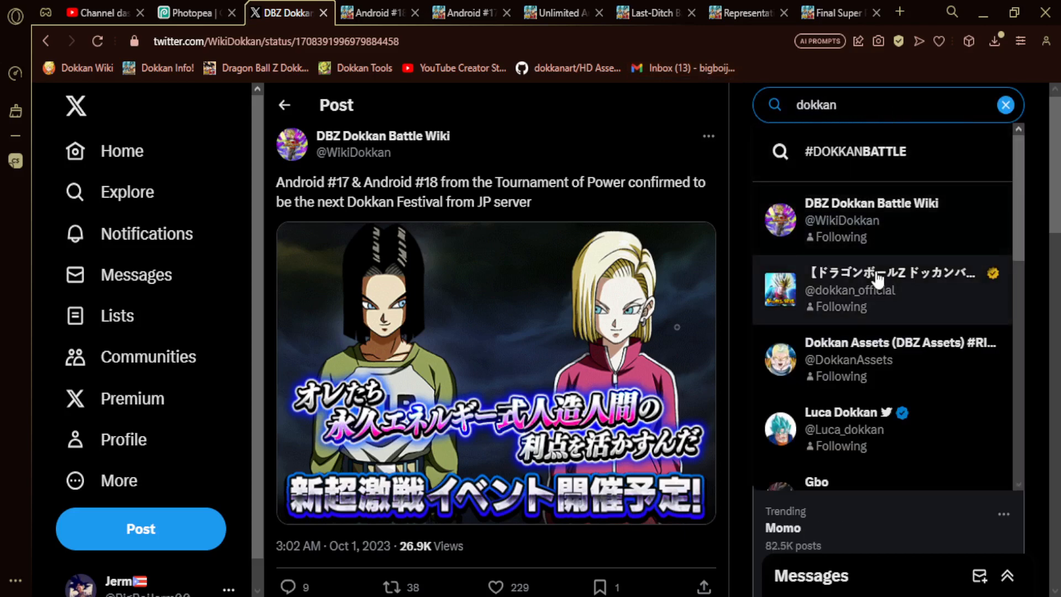
mouse_move(914, 359)
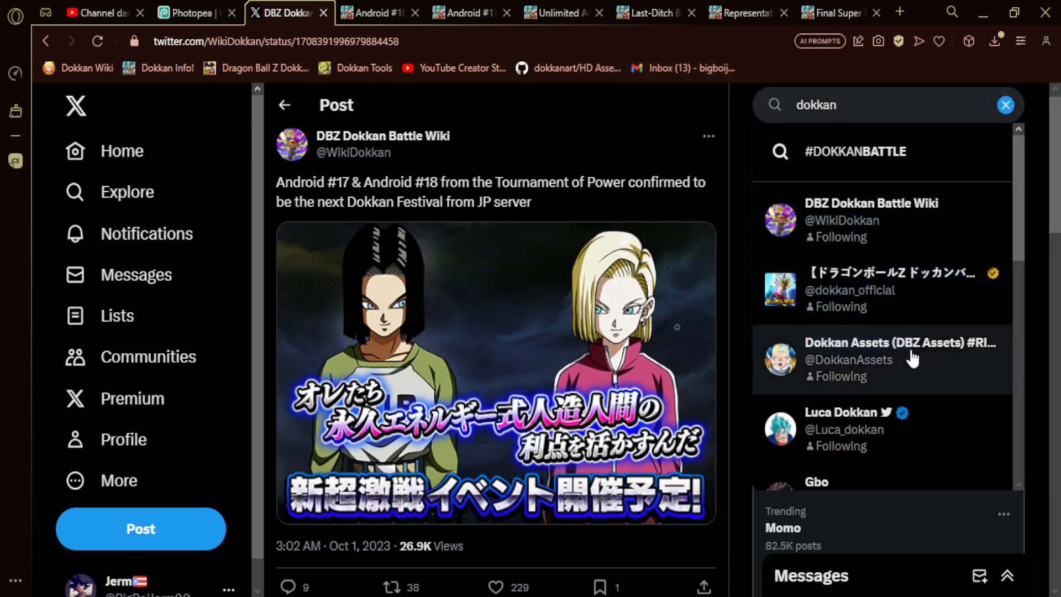
mouse_move(892, 359)
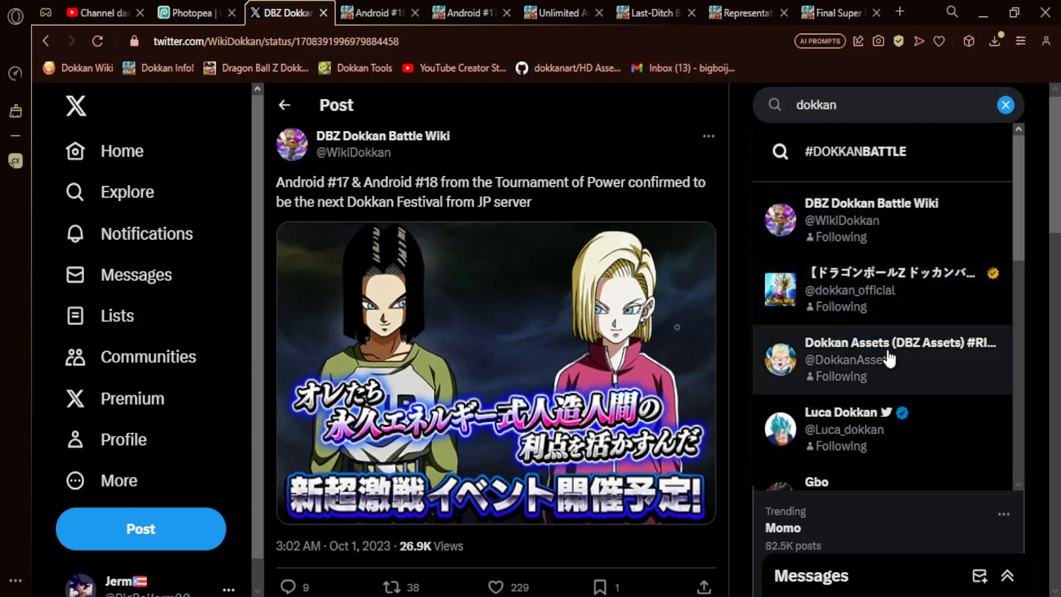
left_click(879, 359)
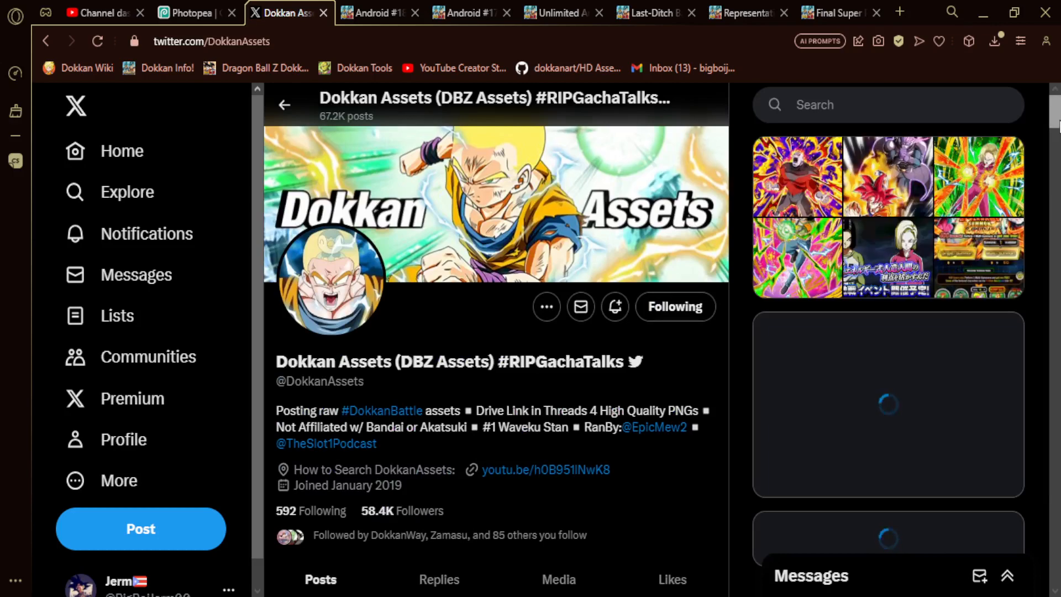
scroll("down", 3)
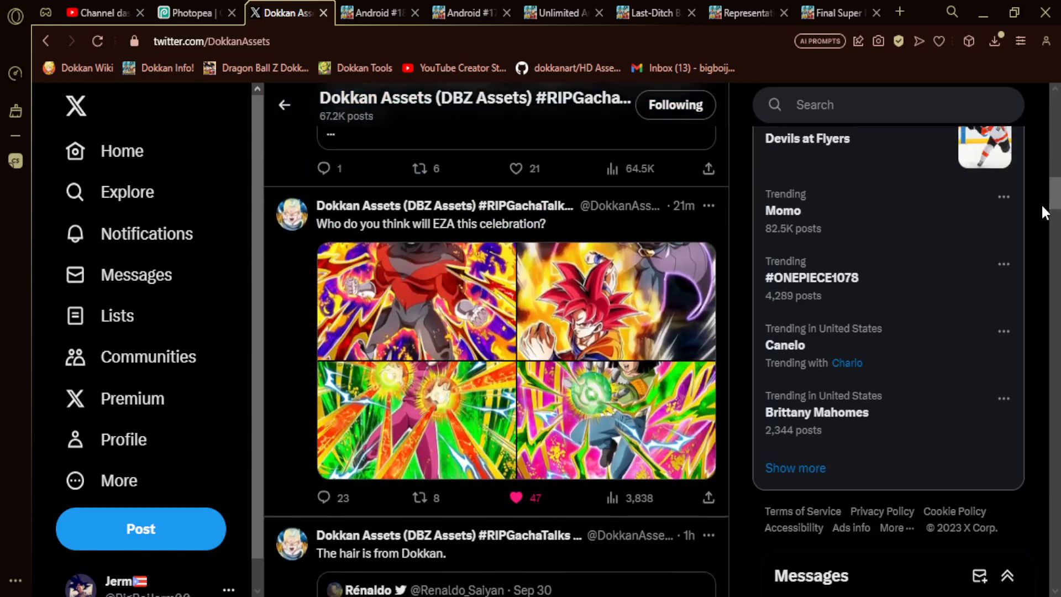
left_click(430, 224)
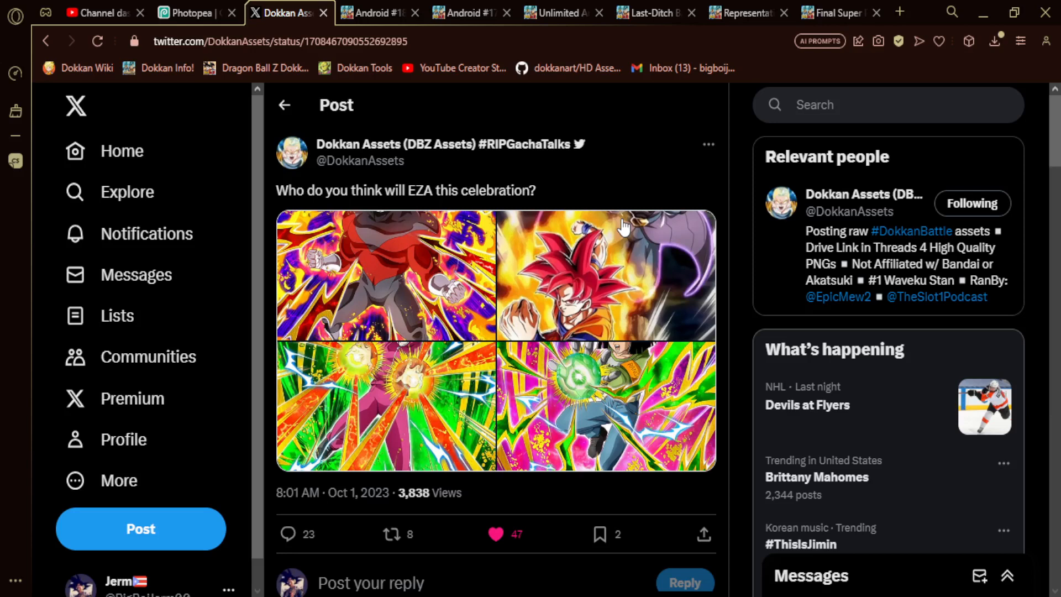
mouse_move(605, 262)
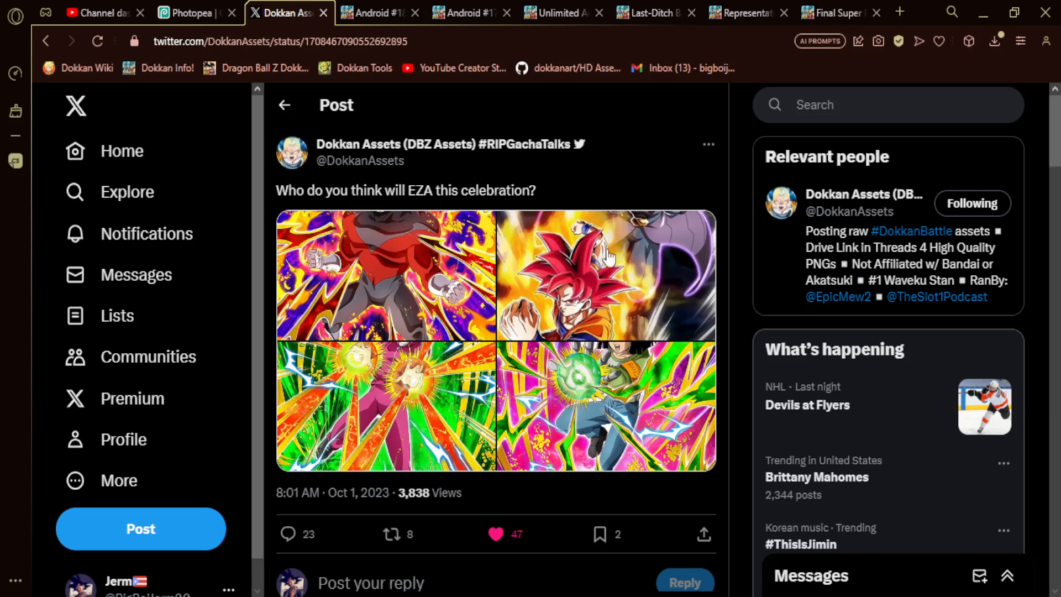
mouse_move(422, 269)
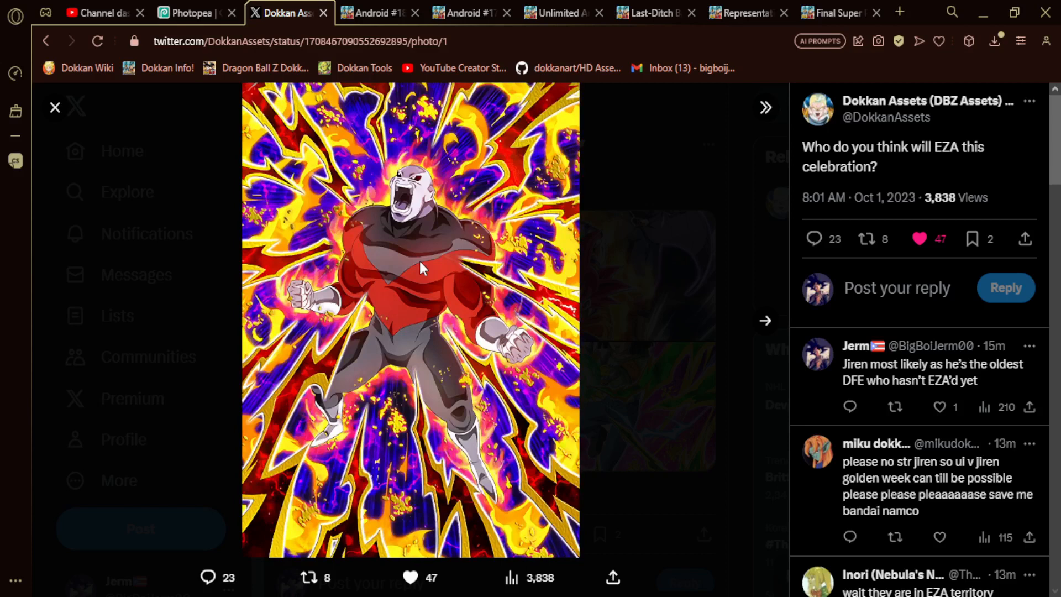
mouse_move(982, 365)
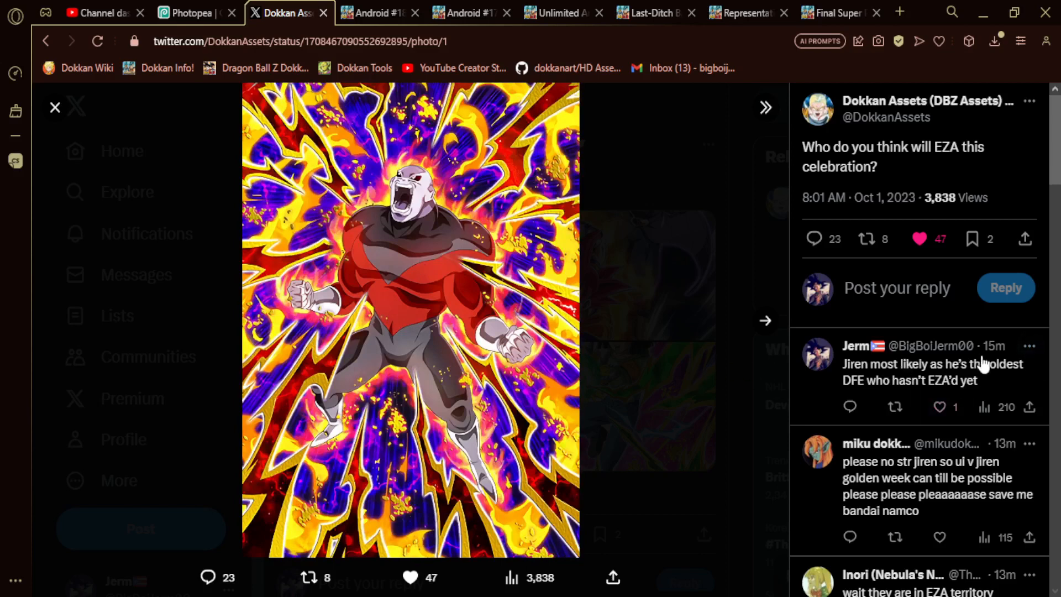
mouse_move(599, 338)
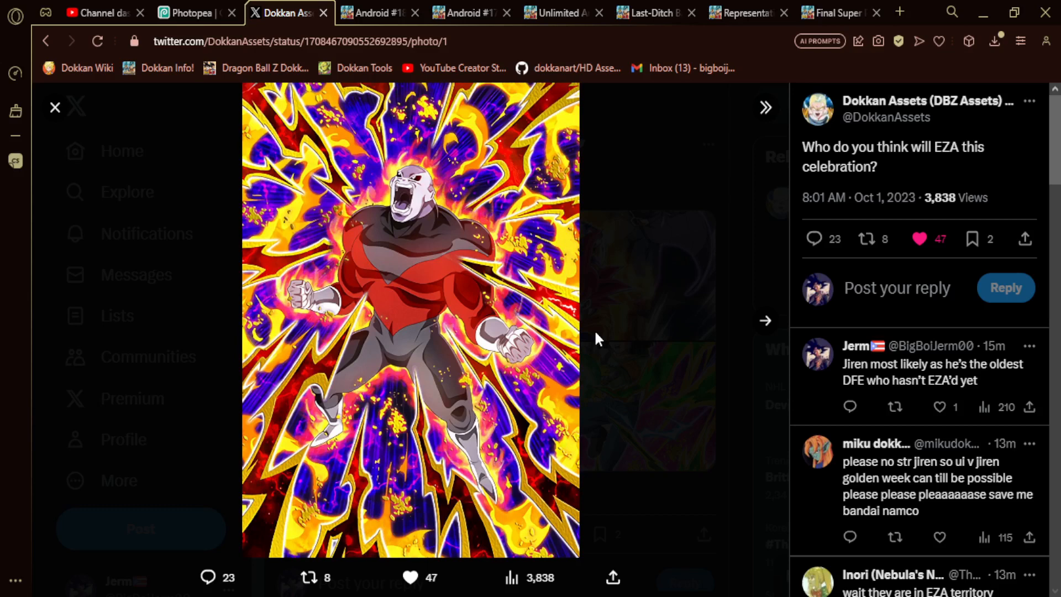
left_click(467, 13)
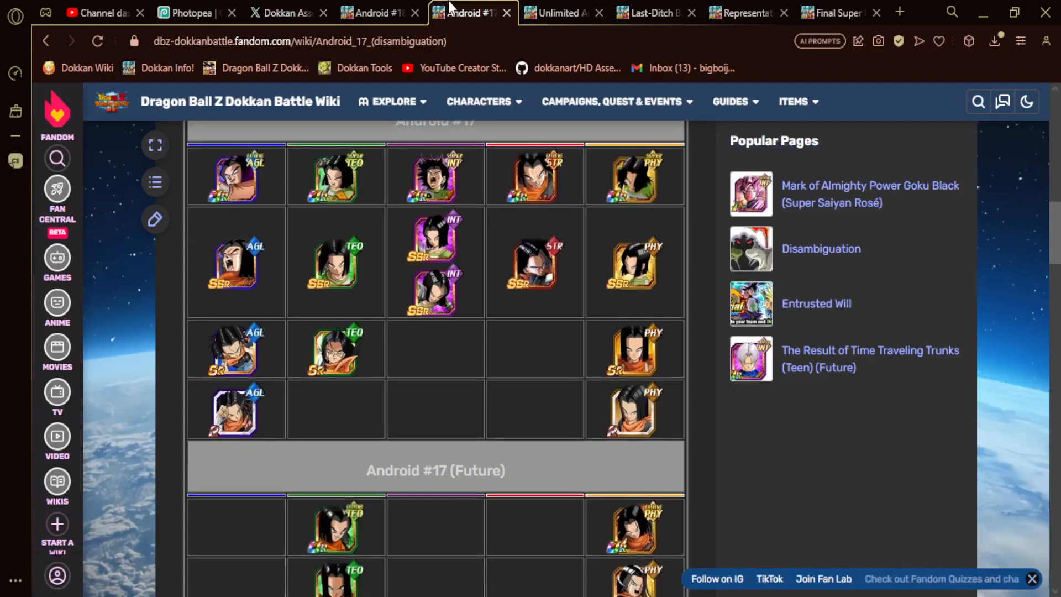
left_click(379, 13)
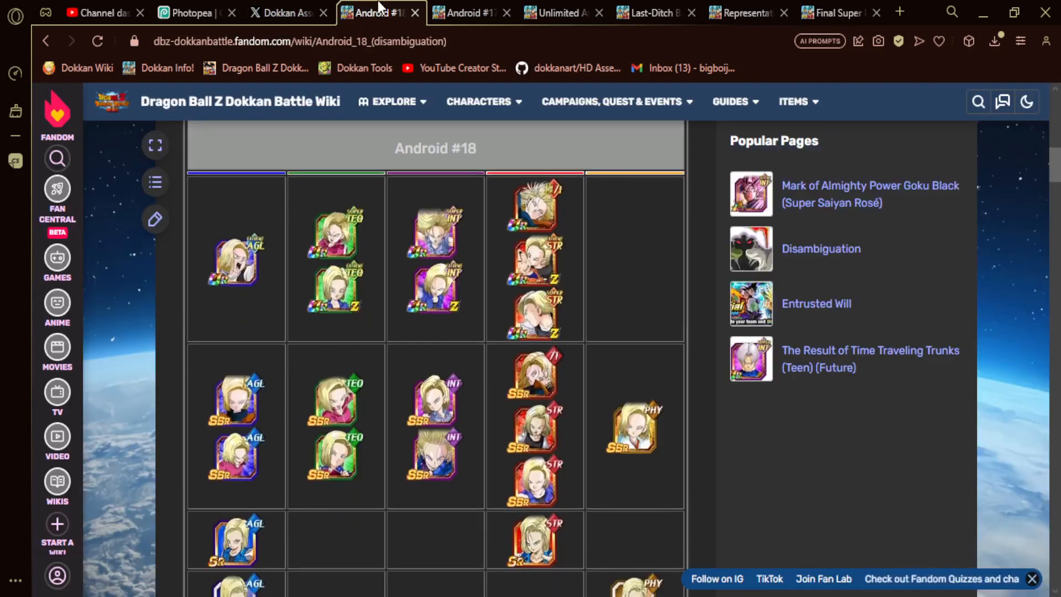
scroll("down", 3)
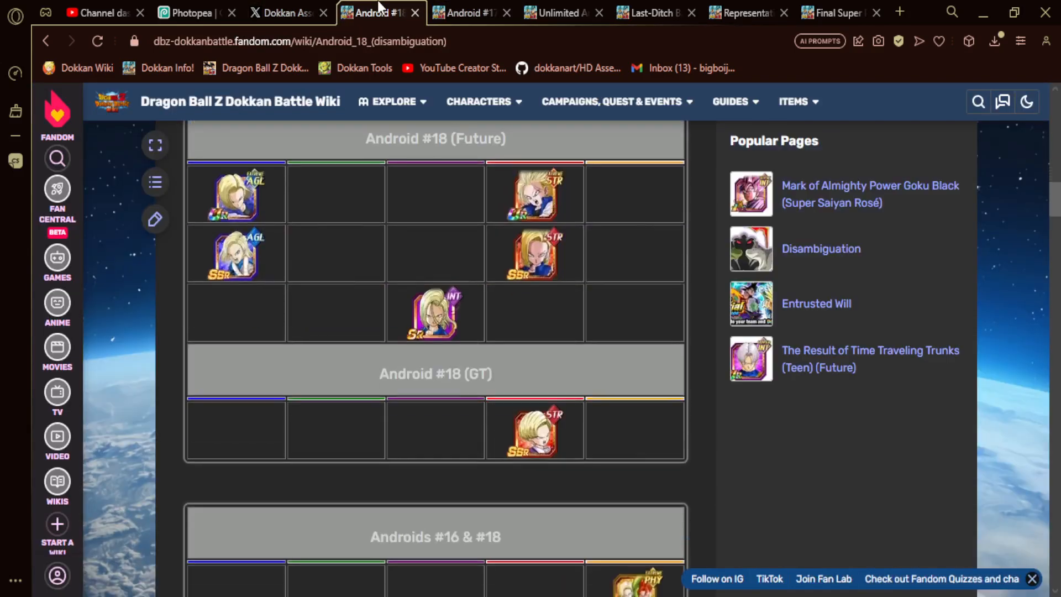
scroll("down", 3)
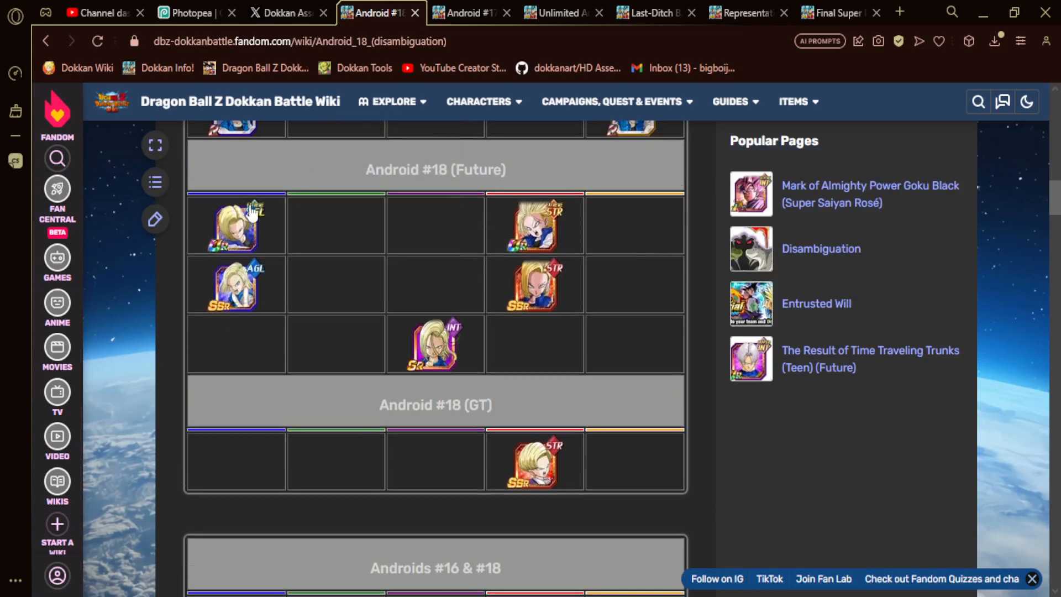
mouse_move(245, 219)
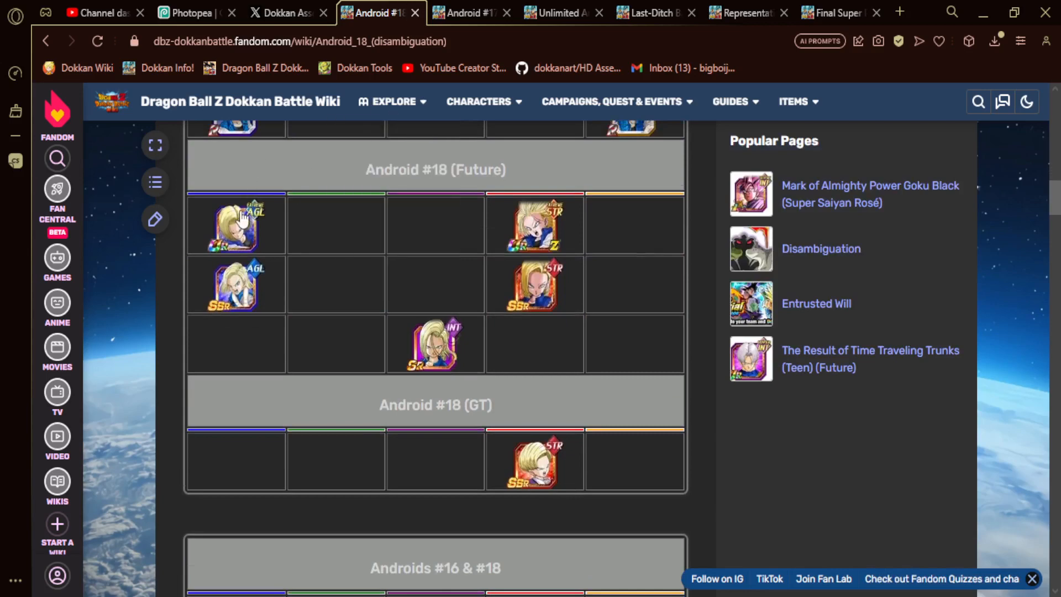
mouse_move(275, 220)
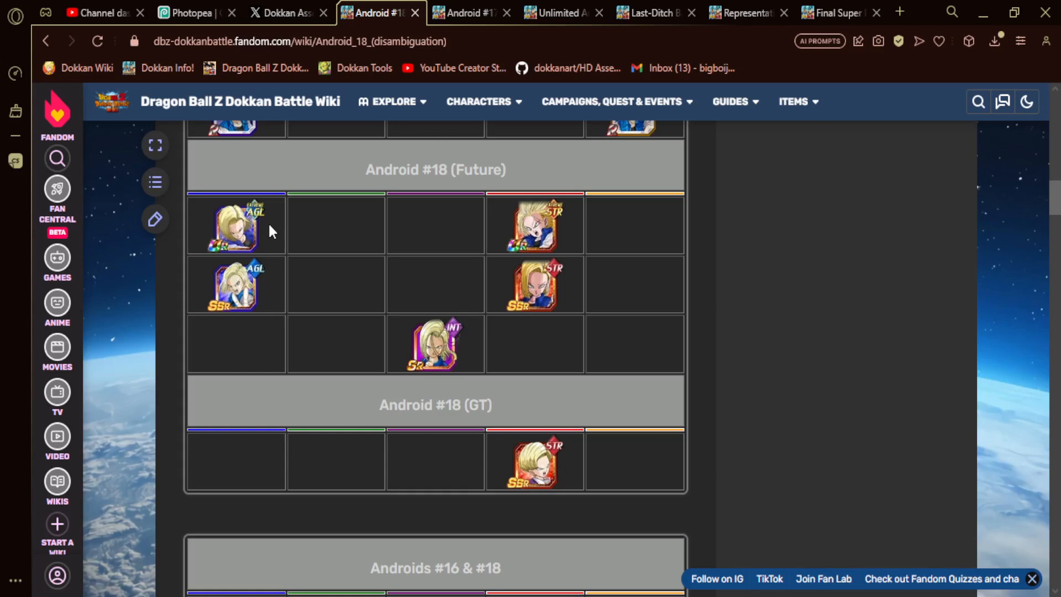
mouse_move(244, 222)
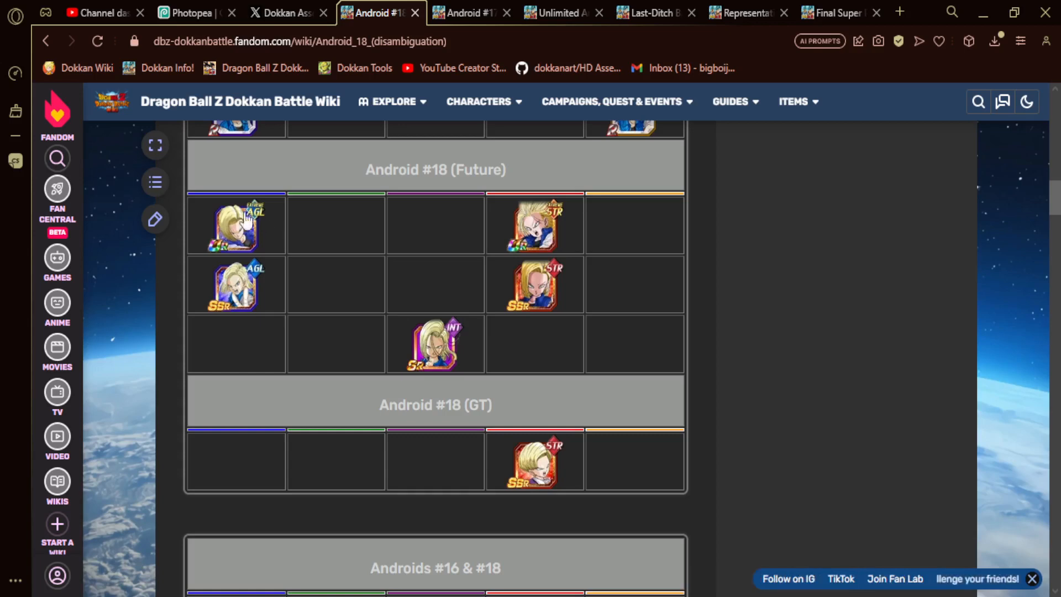
left_click(468, 12)
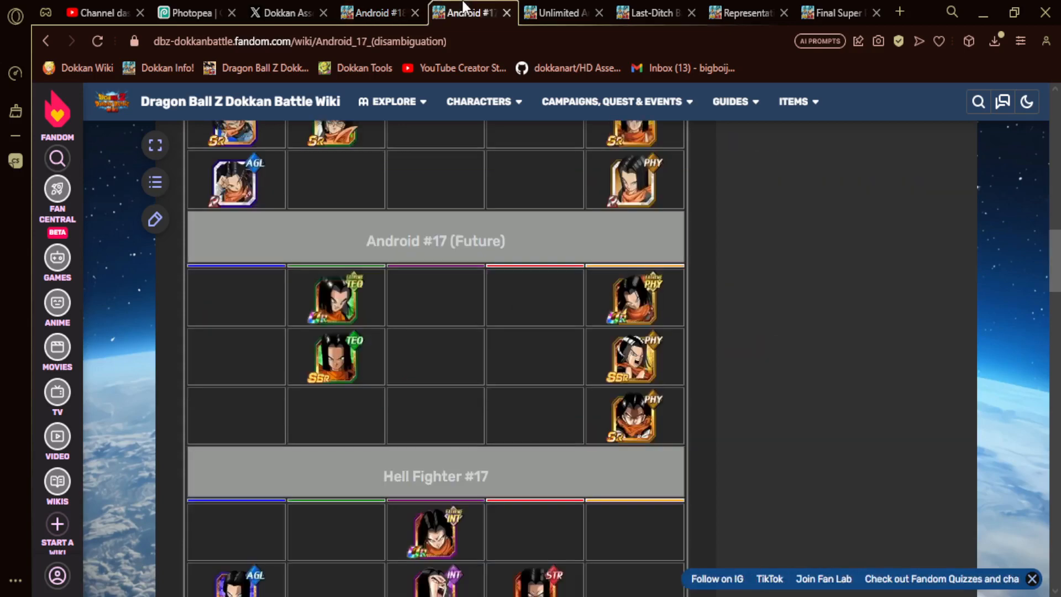
mouse_move(653, 264)
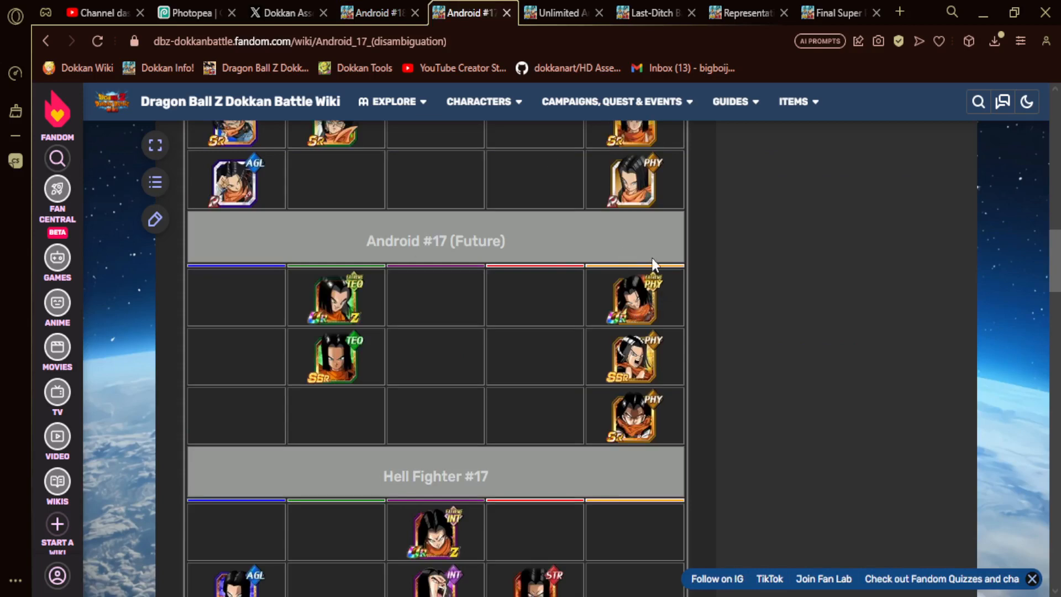
left_click(379, 12)
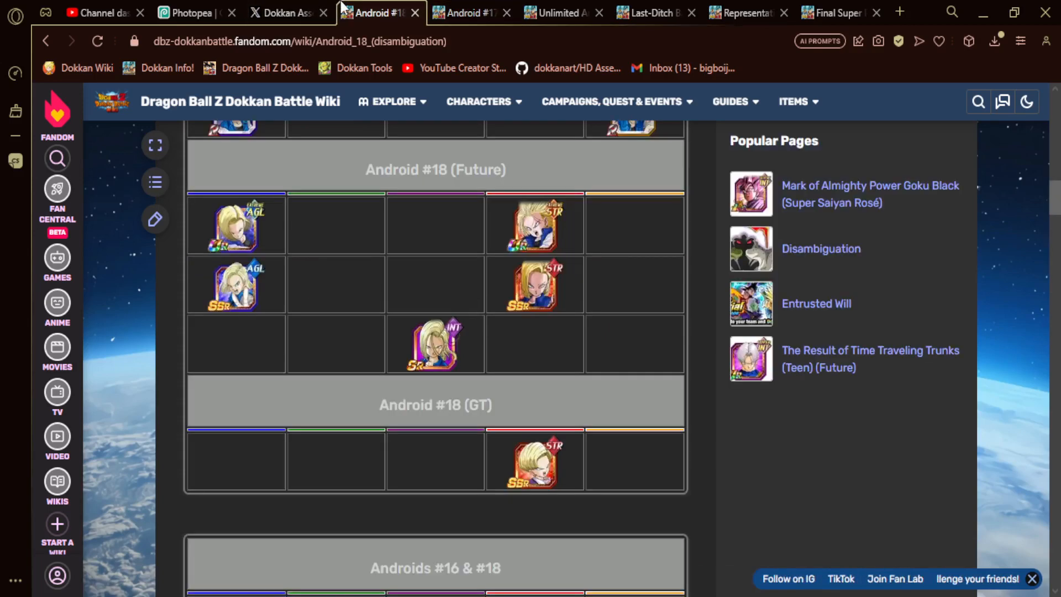
left_click(284, 12)
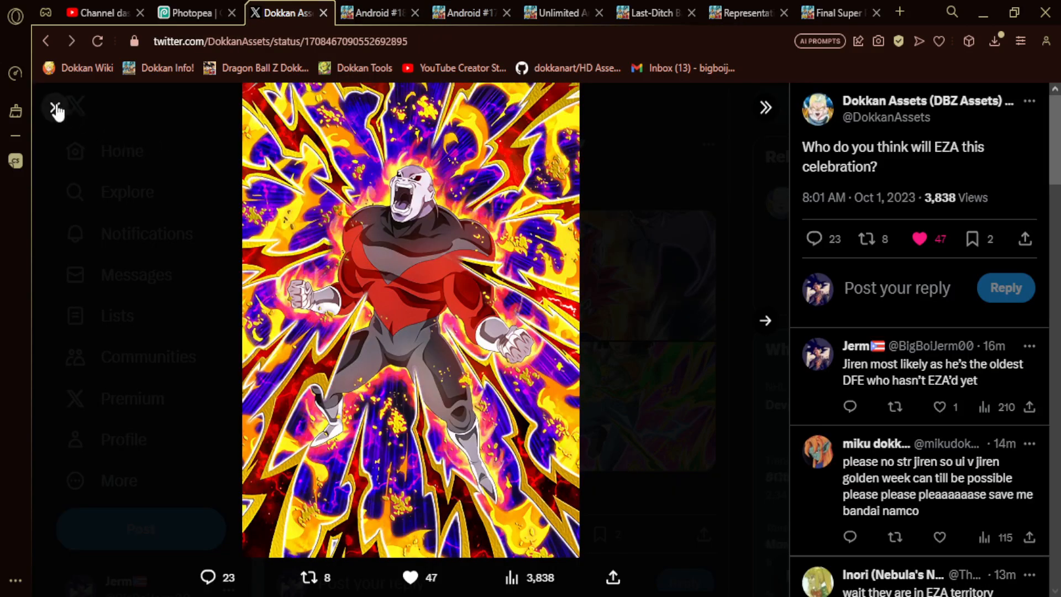
Step: Close the enlarged image and recheck the Android #18 and #17 card list pages
left_click(55, 108)
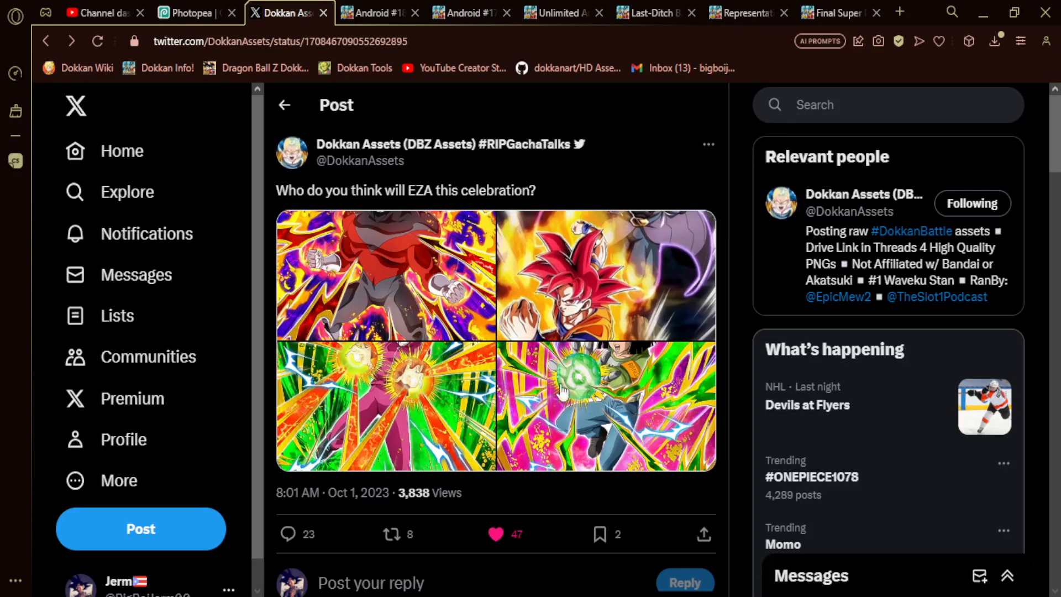
left_click(377, 12)
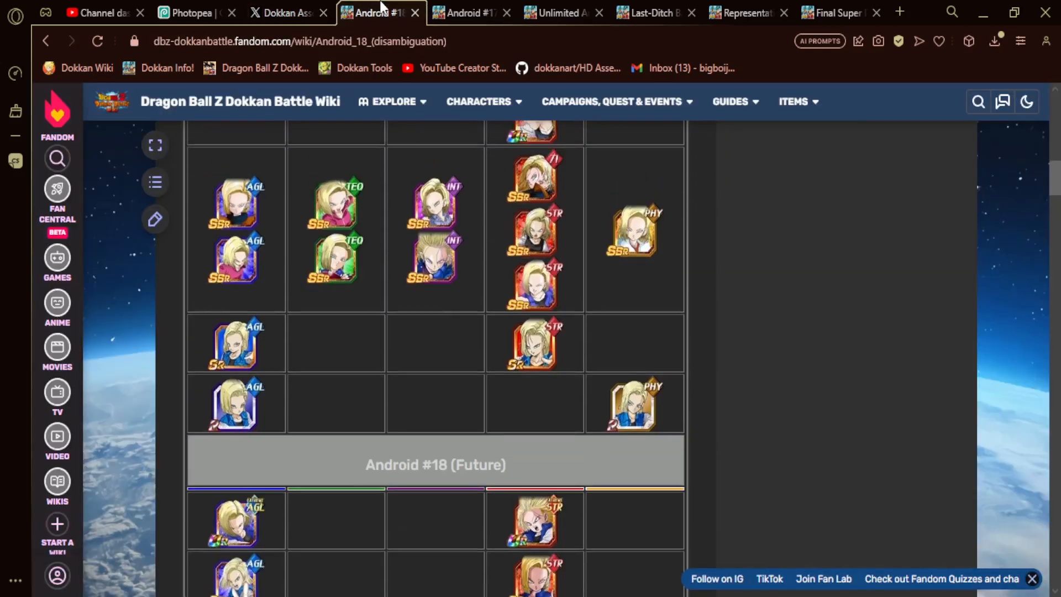
scroll("up", 3)
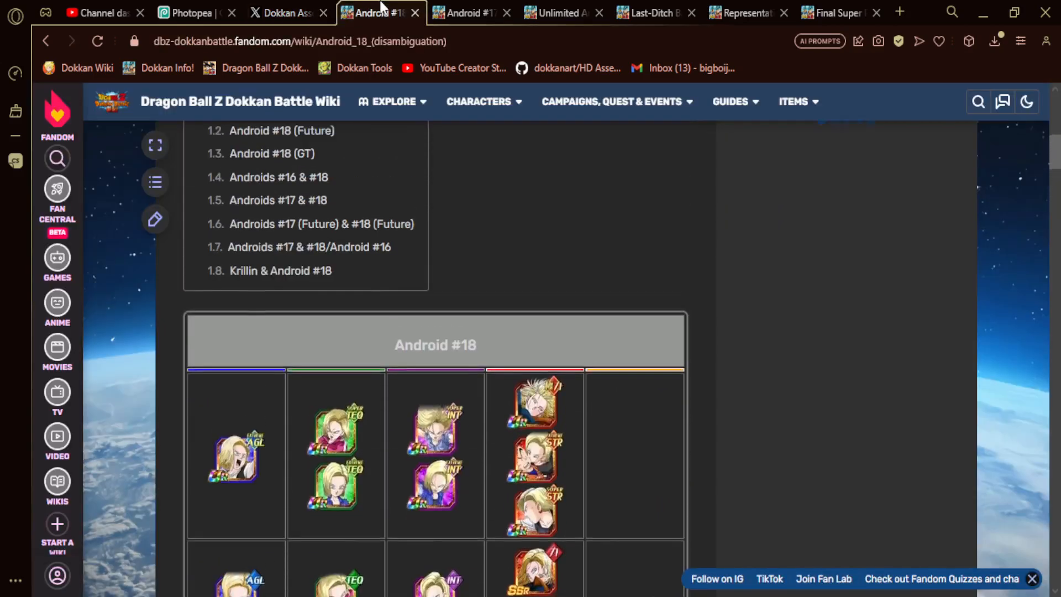
scroll("down", 3)
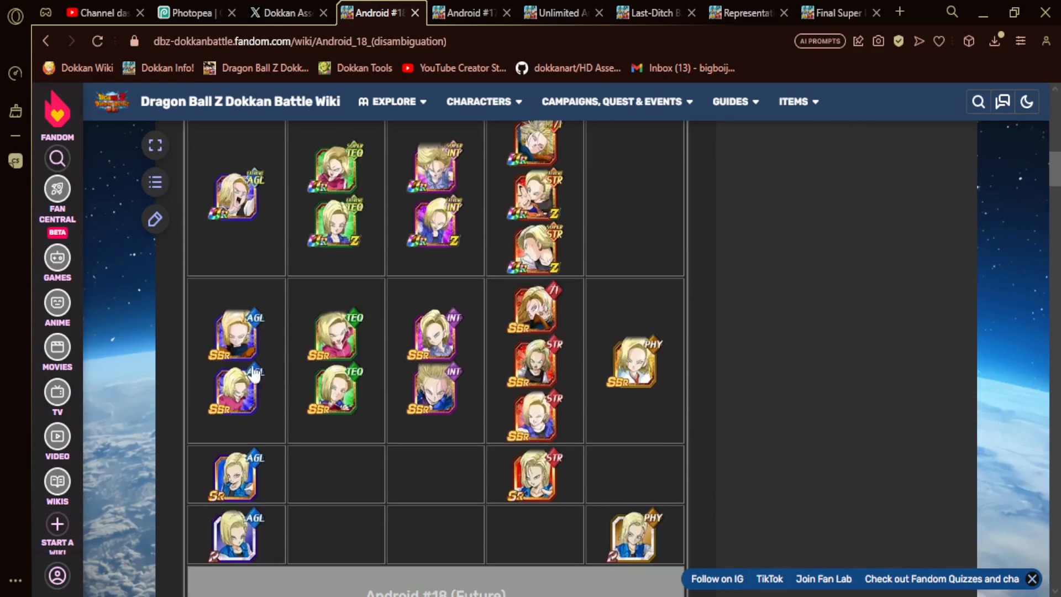
left_click(464, 13)
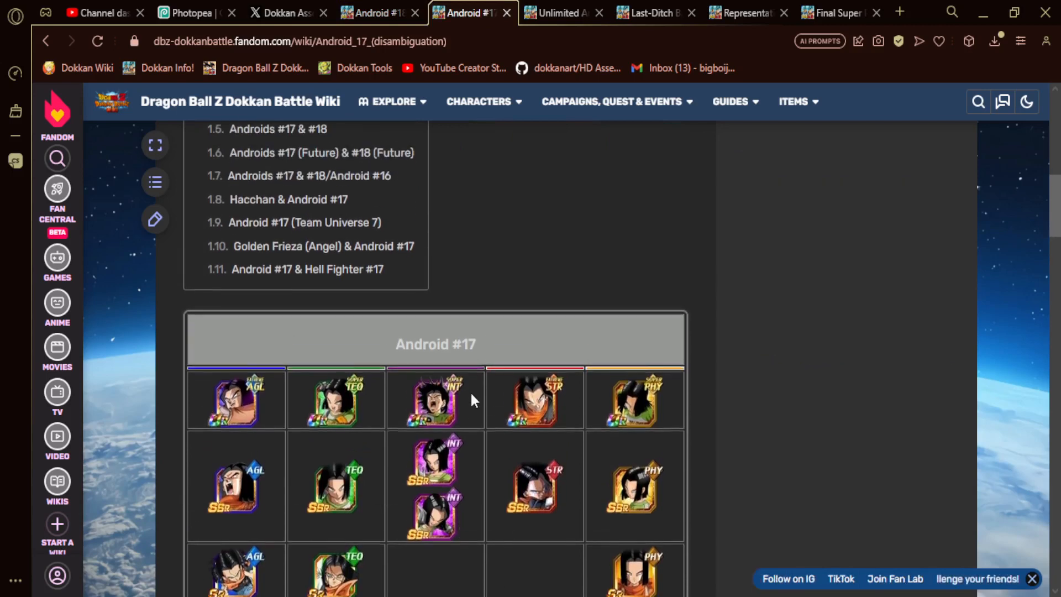
scroll("down", 3)
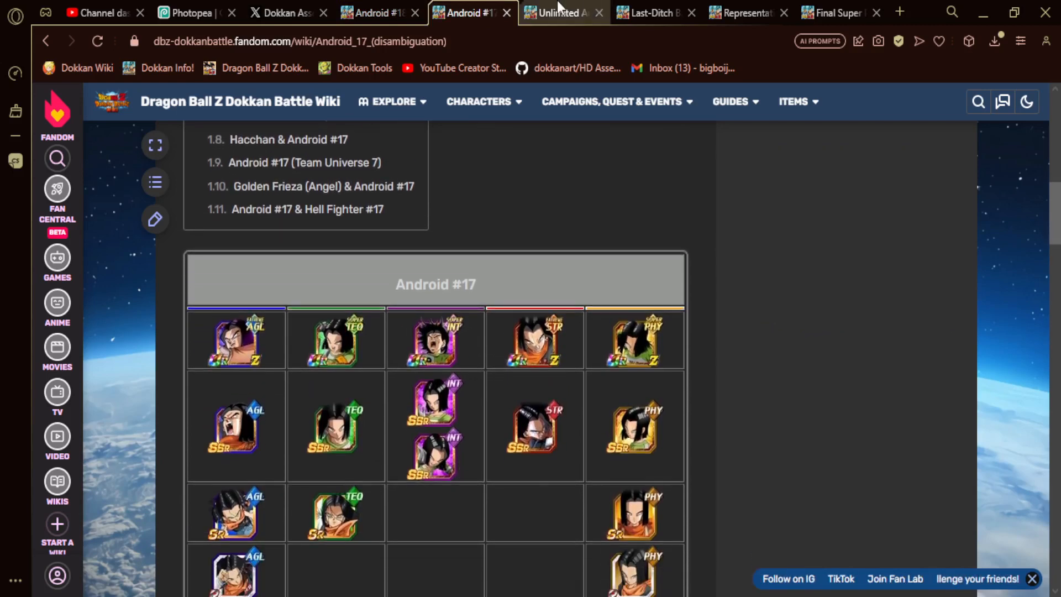
Step: Go back twice on X to the Android #17 & #18 Dokkan Festival announcement post
left_click(288, 12)
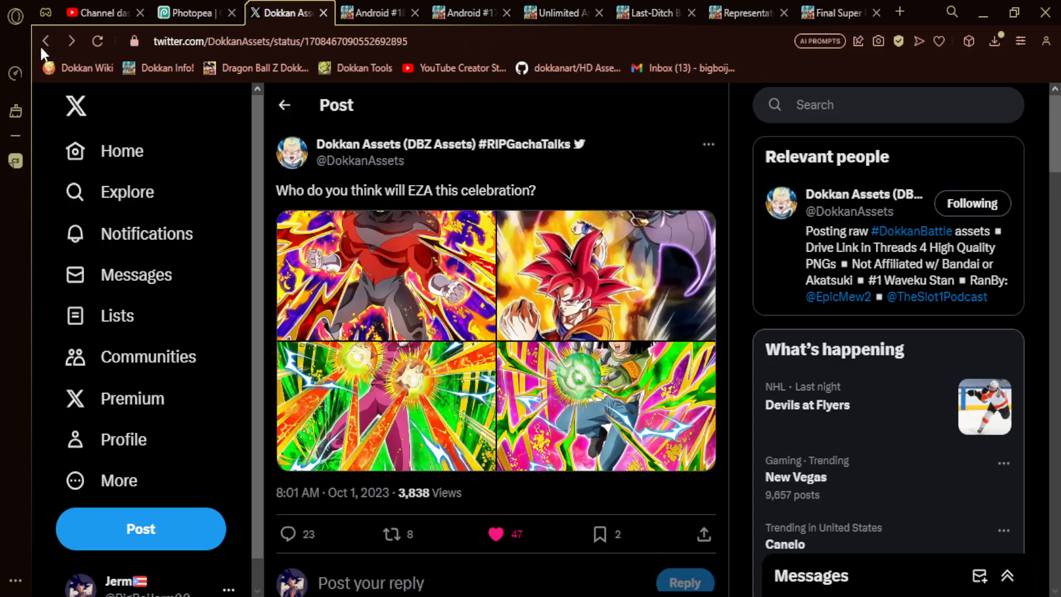
left_click(45, 42)
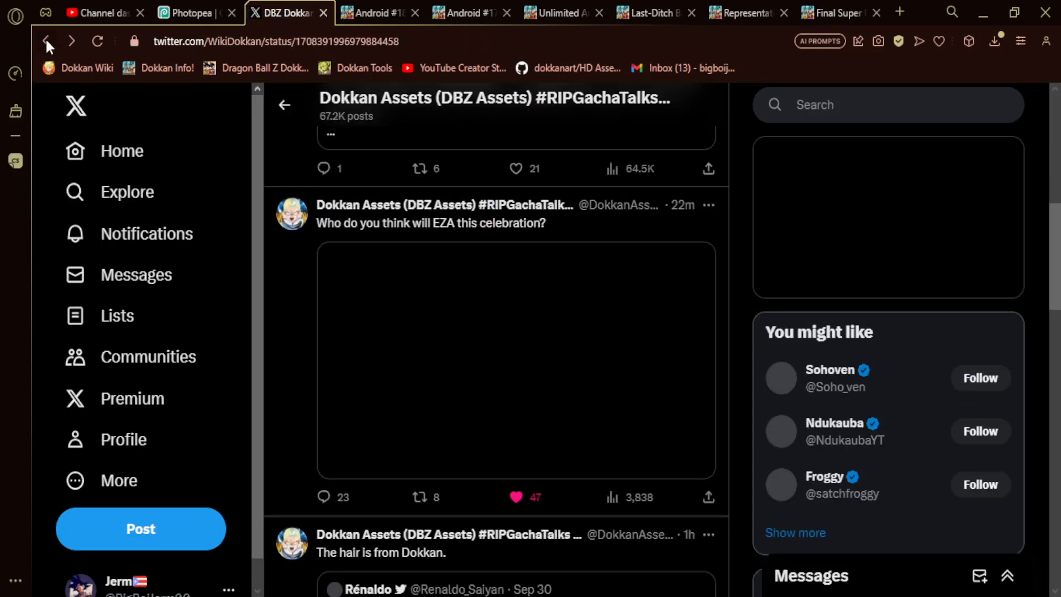
left_click(46, 41)
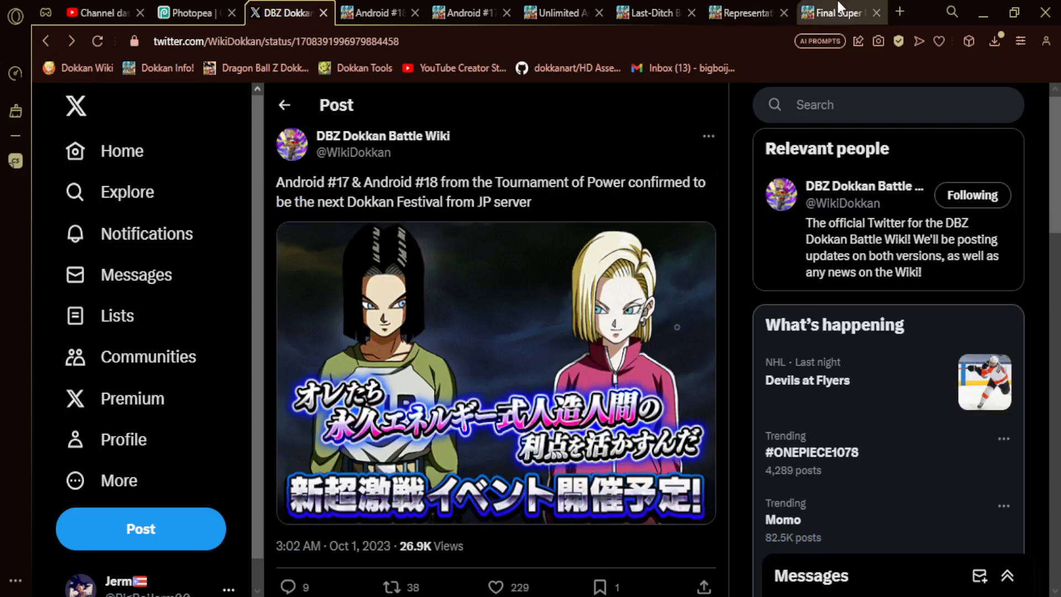
left_click(841, 12)
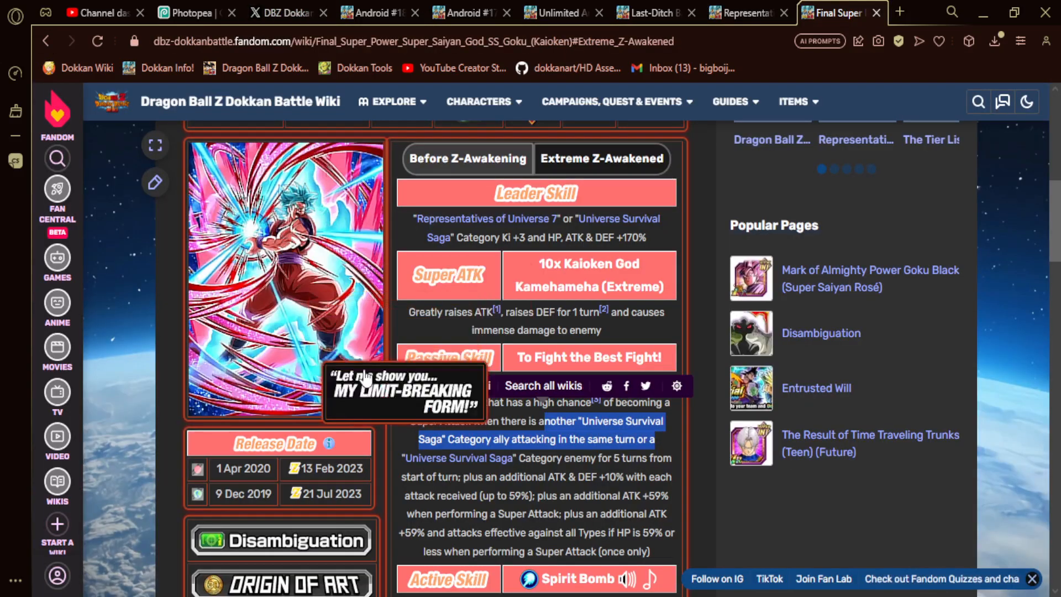
left_click(284, 12)
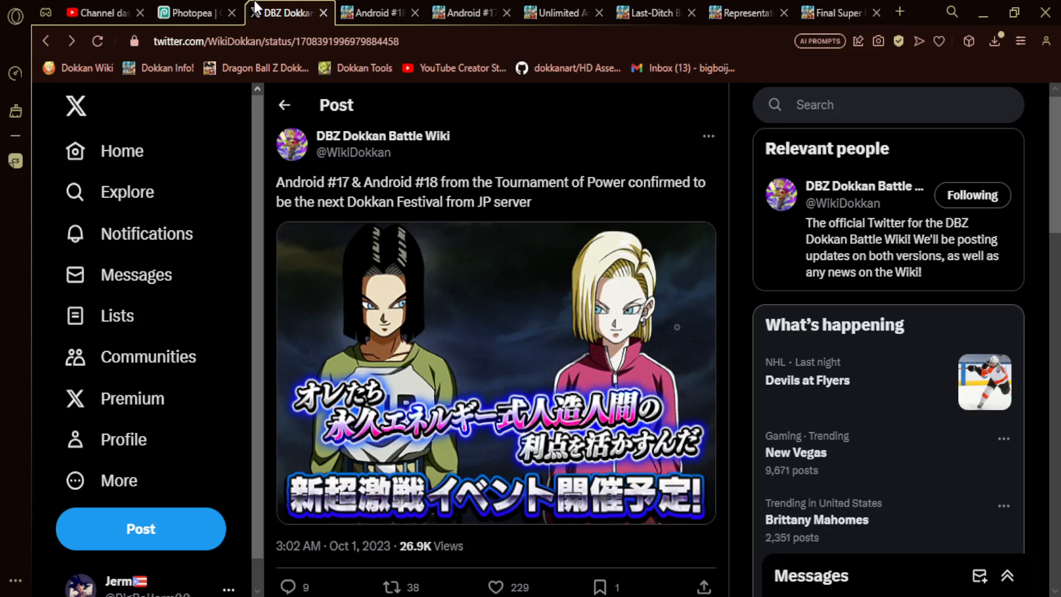